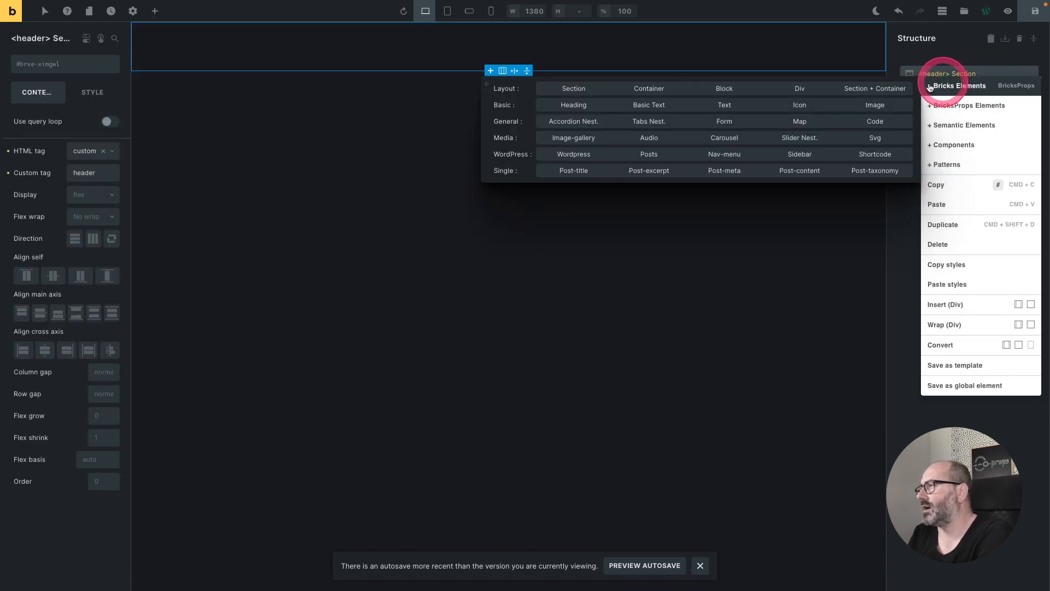
Step: Paste a container into the header and add an icon followed by a nav element
left_click(936, 204)
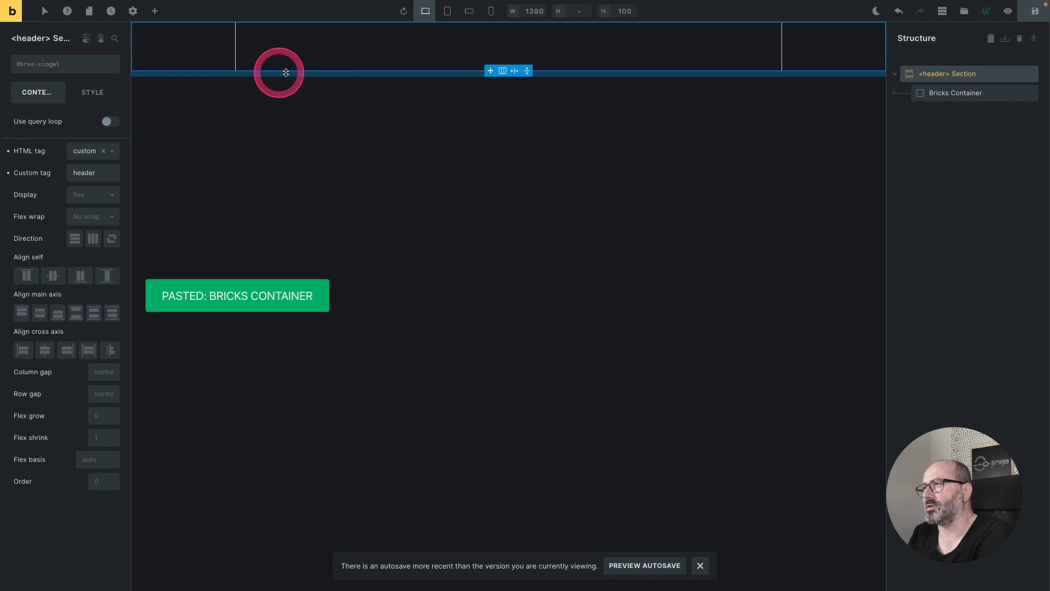
right_click(955, 93)
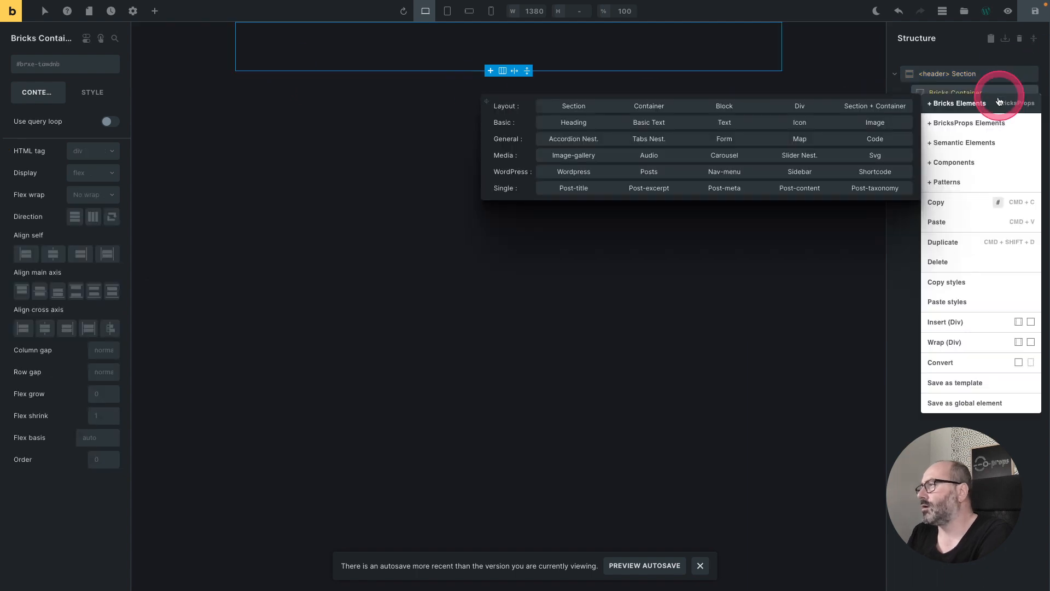
left_click(936, 221)
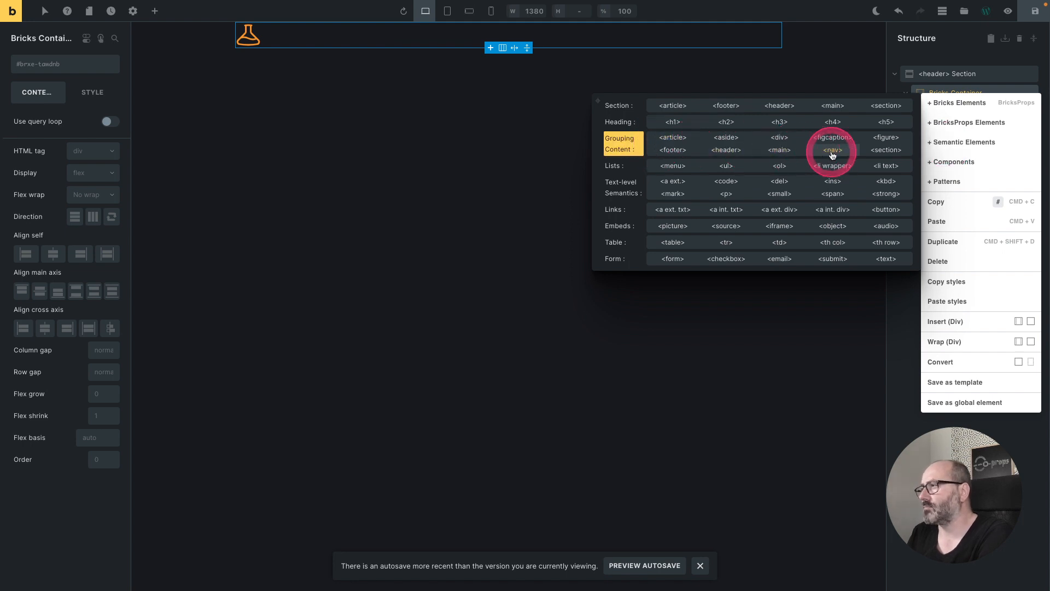
left_click(832, 150)
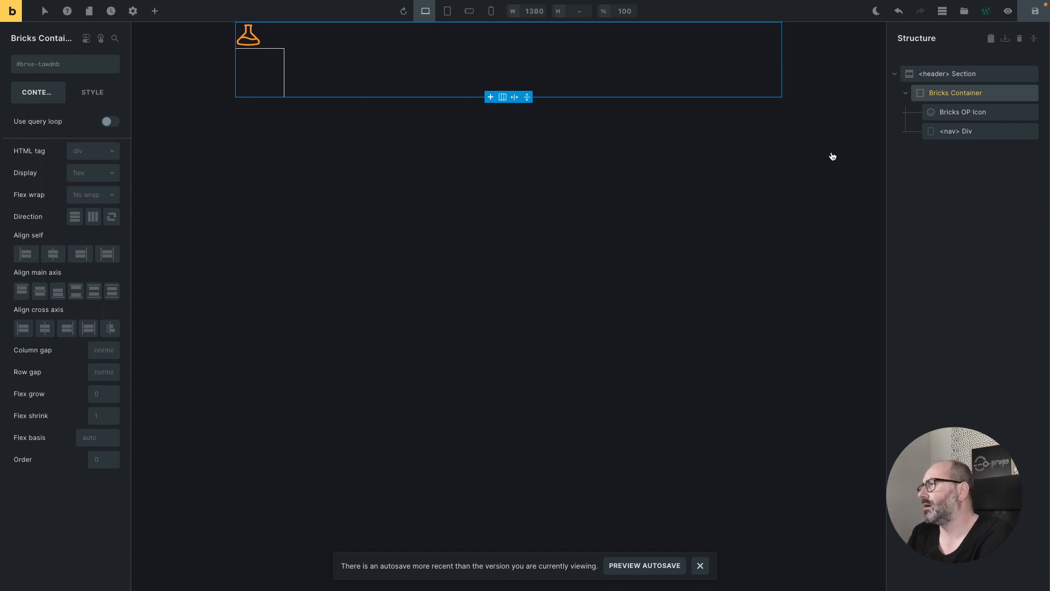
Step: Inside the nav, add a ul with a list item holding an internal text link, duplicated to five items
left_click(958, 131)
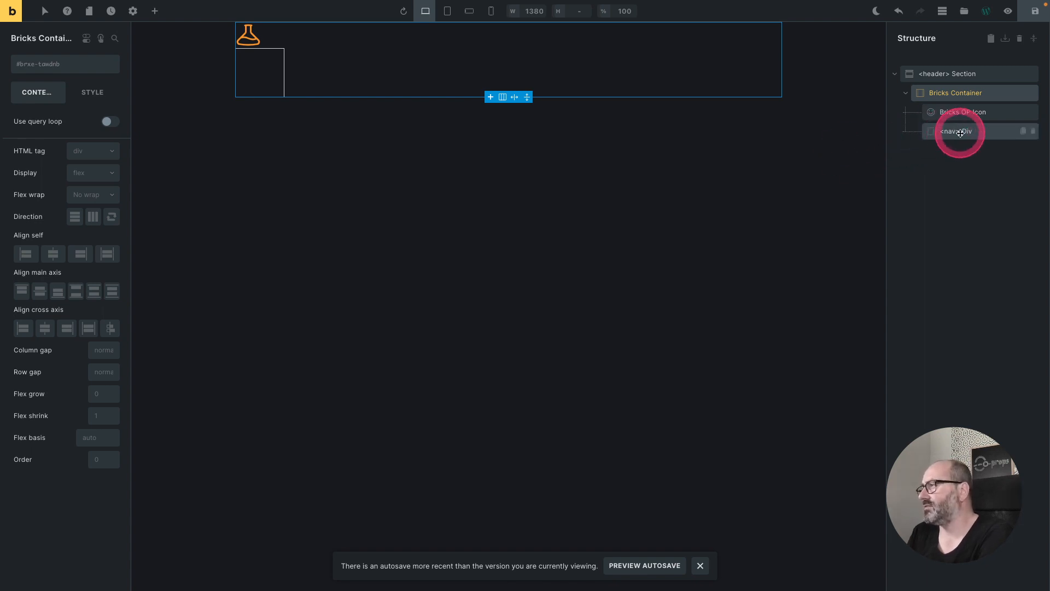
right_click(959, 131)
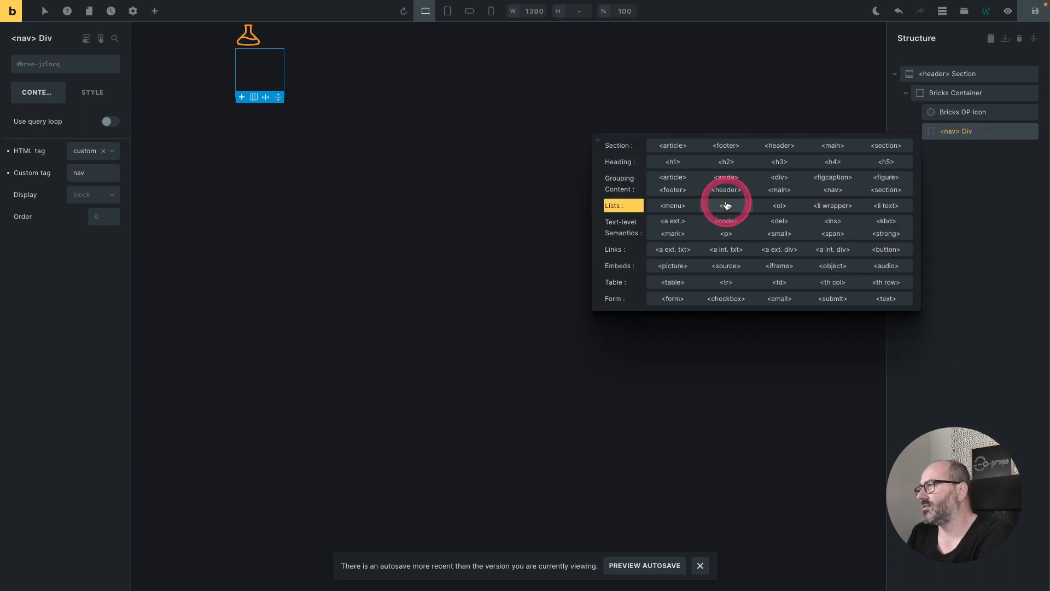
left_click(727, 206)
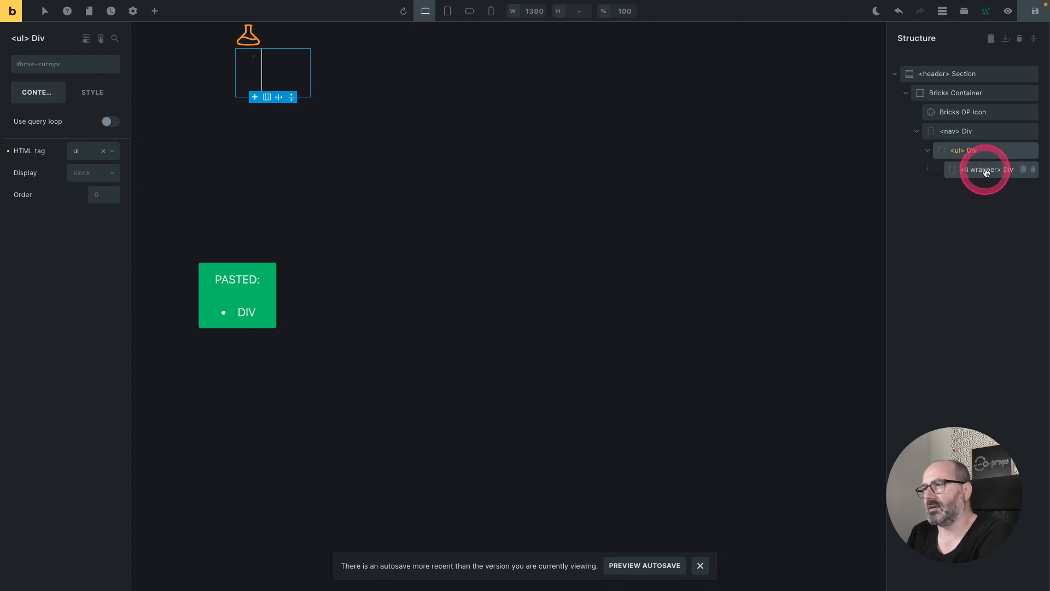
right_click(986, 170)
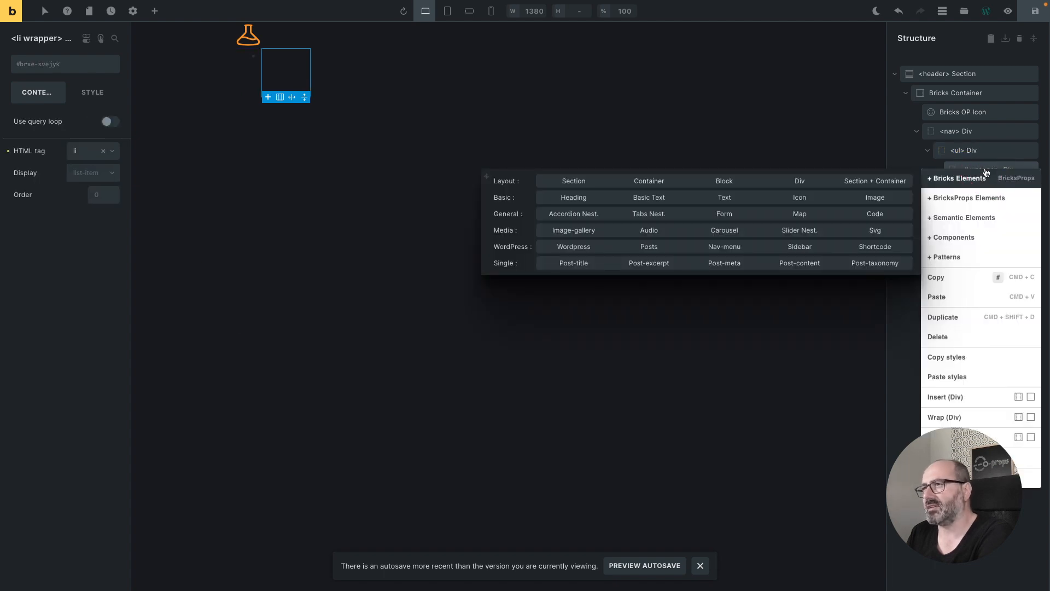
left_click(965, 217)
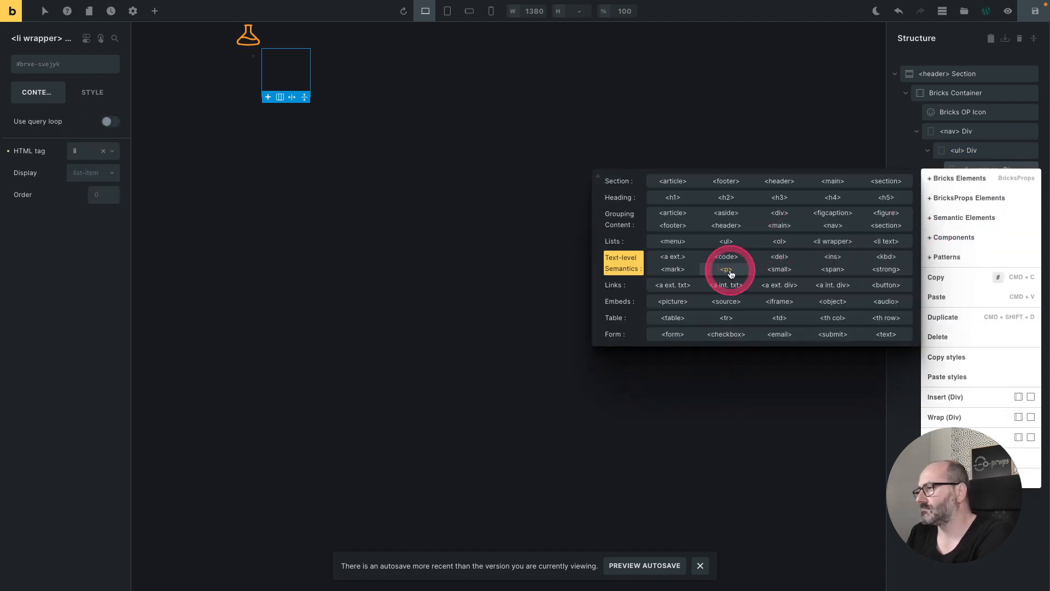
left_click(727, 284)
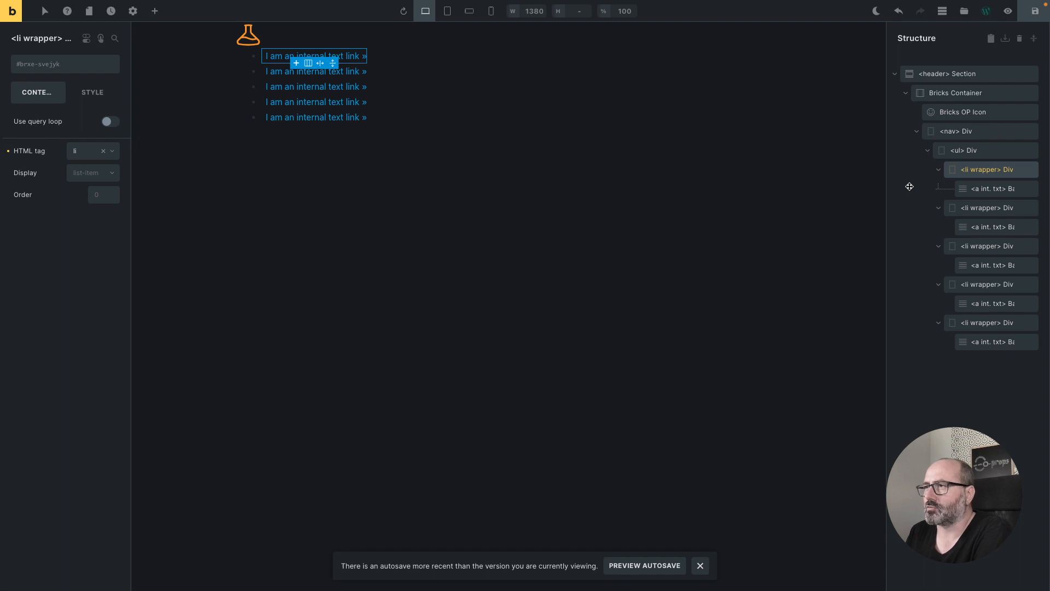
left_click(965, 93)
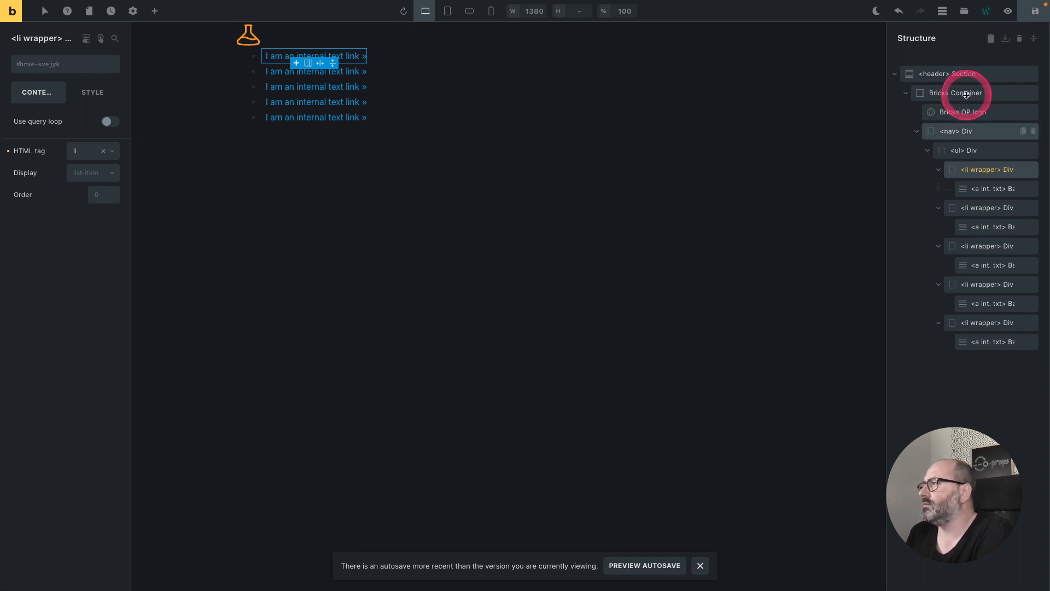
Step: Apply the o-flex-row class to the container and ul so the Retro links run in a row
left_click(954, 92)
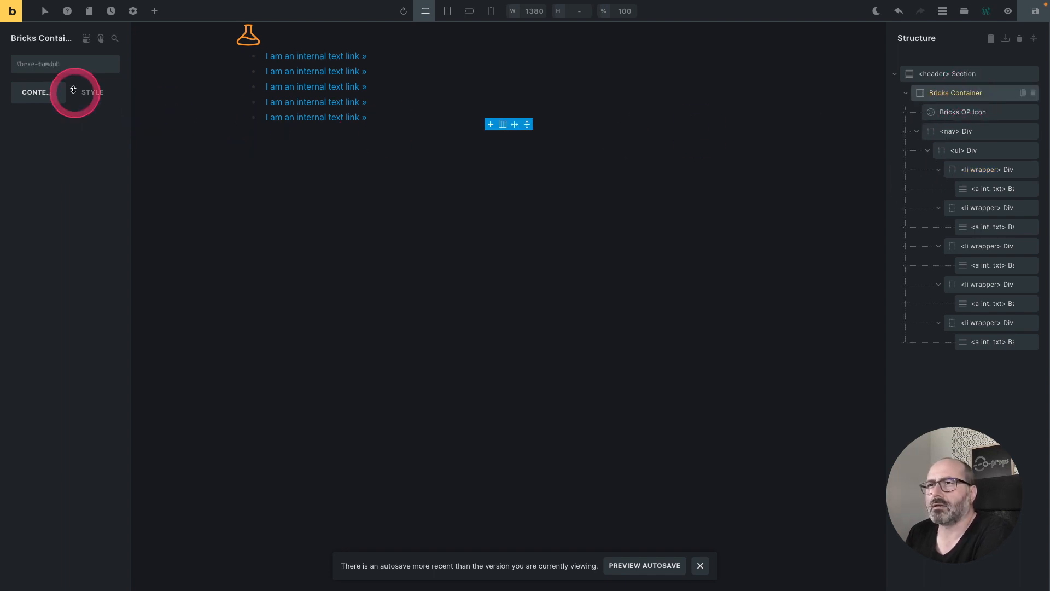
left_click(158, 256)
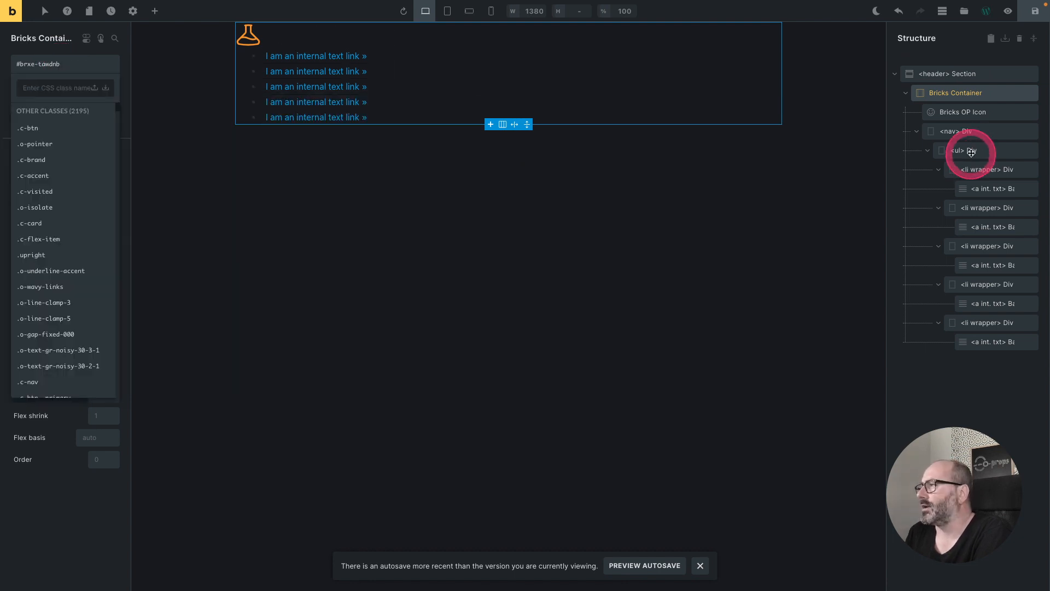
left_click(962, 150)
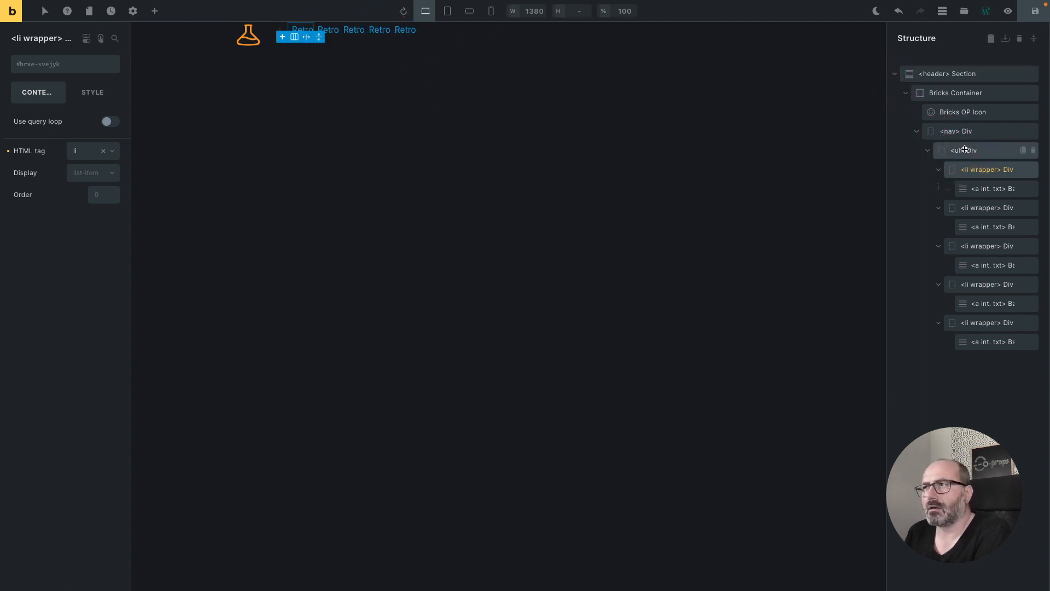
Step: Switch the canvas to light mode, select the first Retro item and inspect the page markup
left_click(963, 149)
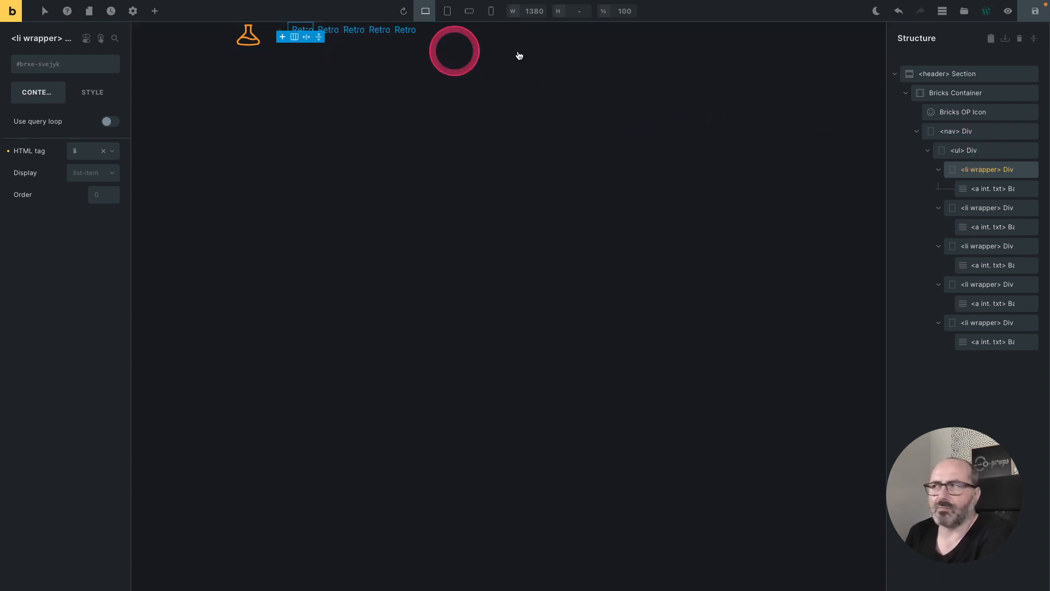
mouse_move(875, 11)
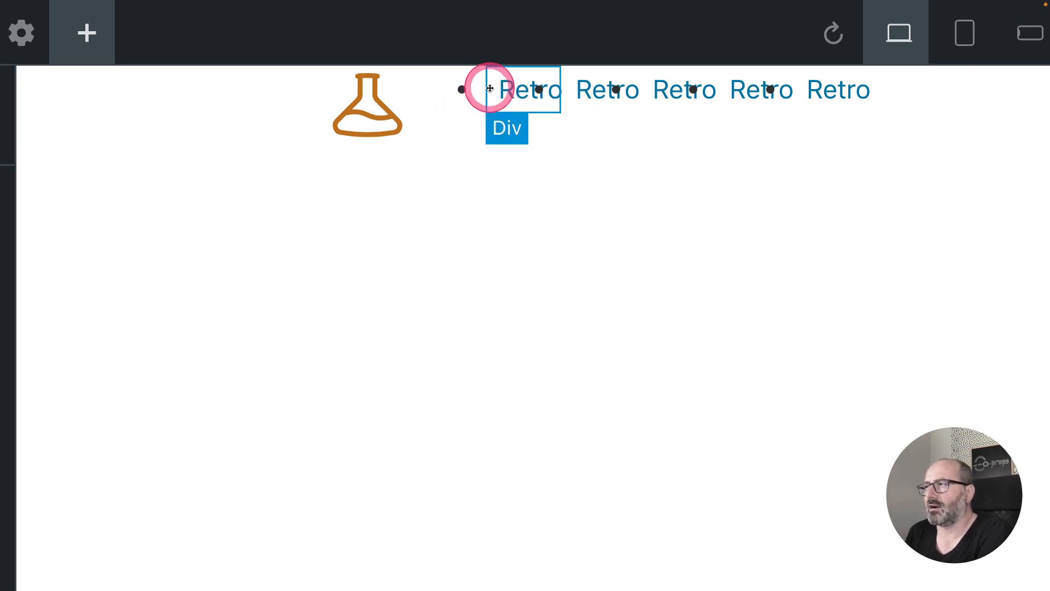
left_click(530, 90)
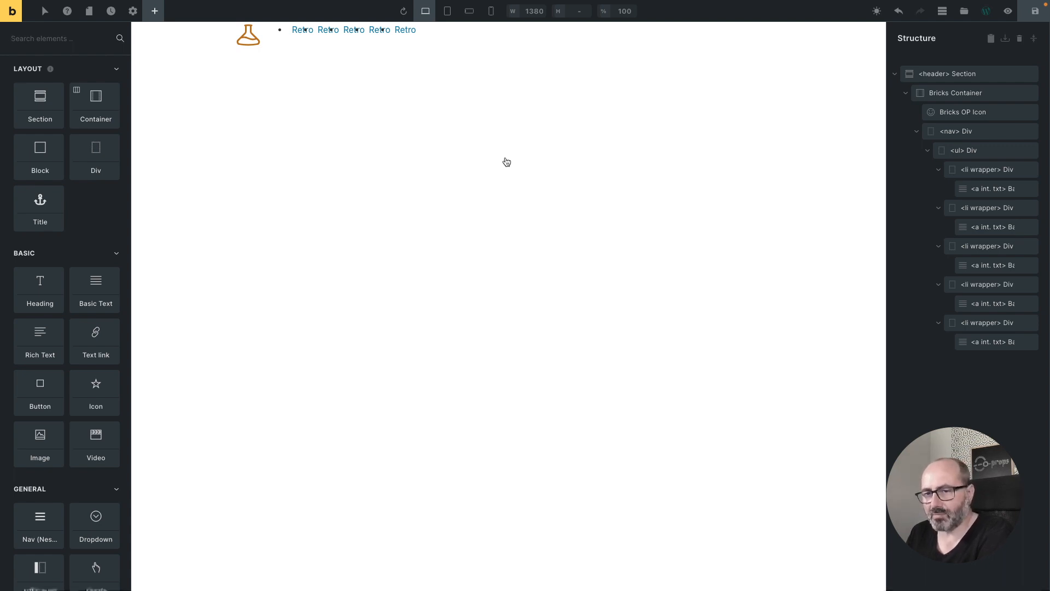
right_click(10, 11)
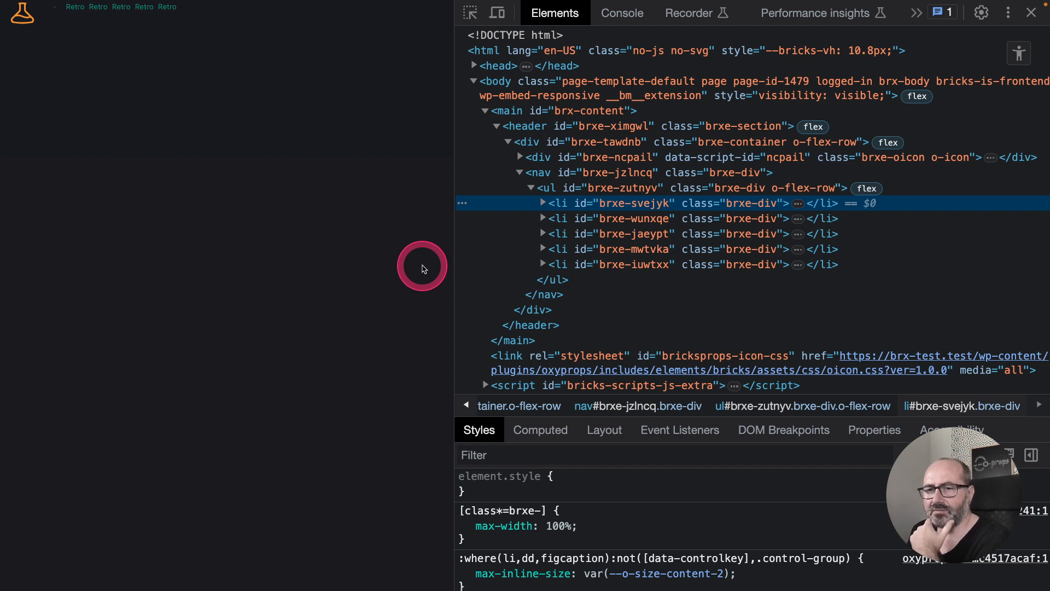
mouse_move(547, 142)
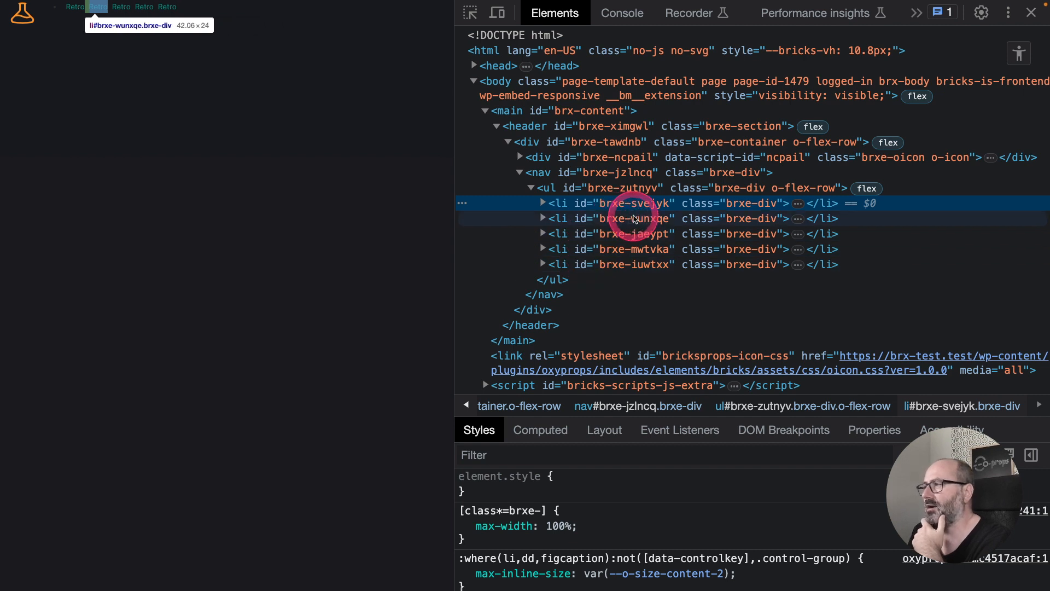
Step: Show the accessibility tree after reviewing the nav > ul > li markup in Elements
left_click(1022, 53)
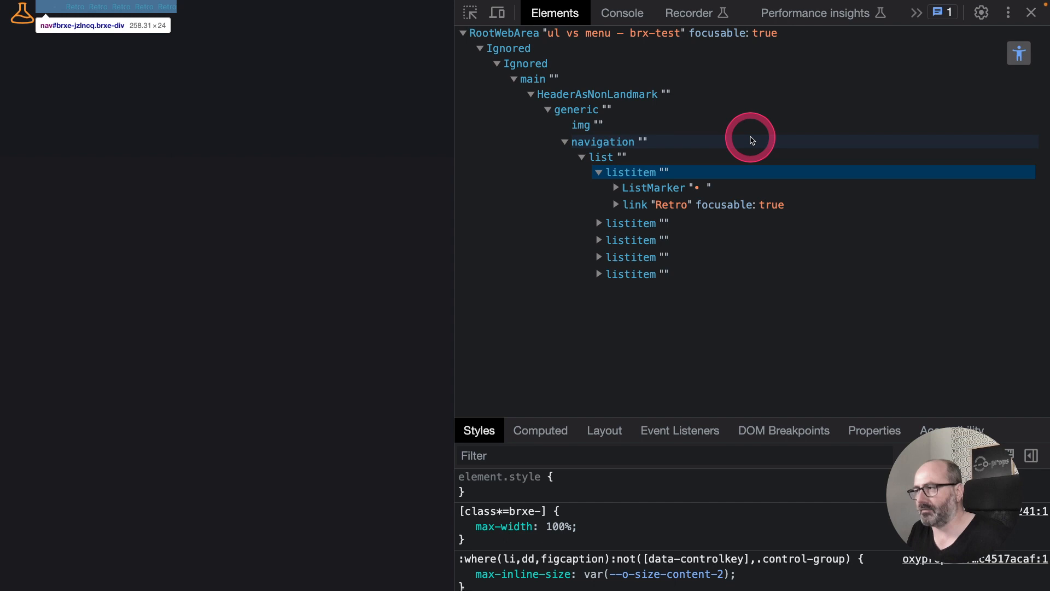
mouse_move(677, 121)
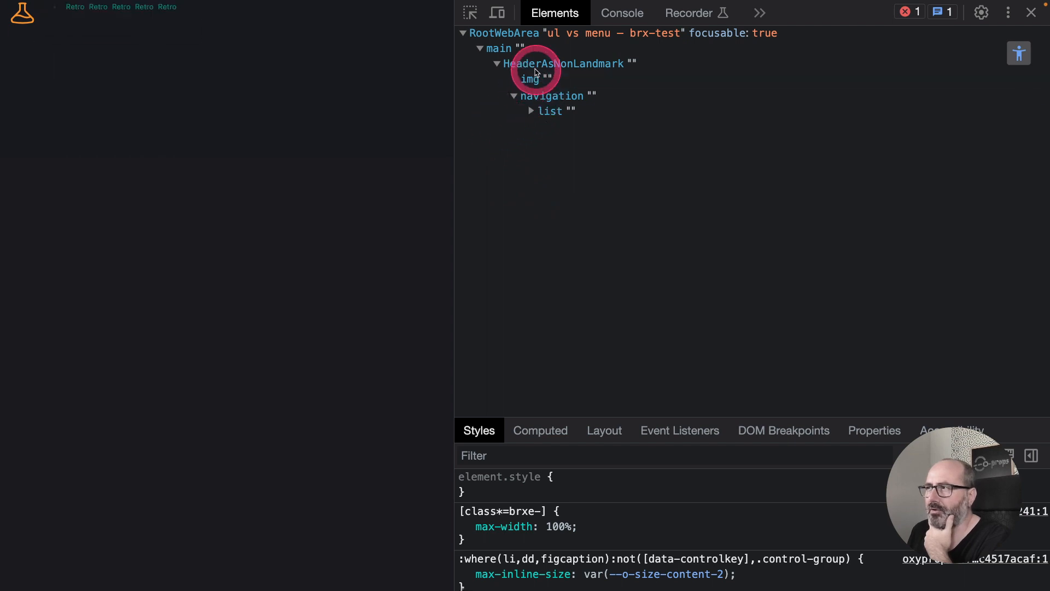
mouse_move(534, 69)
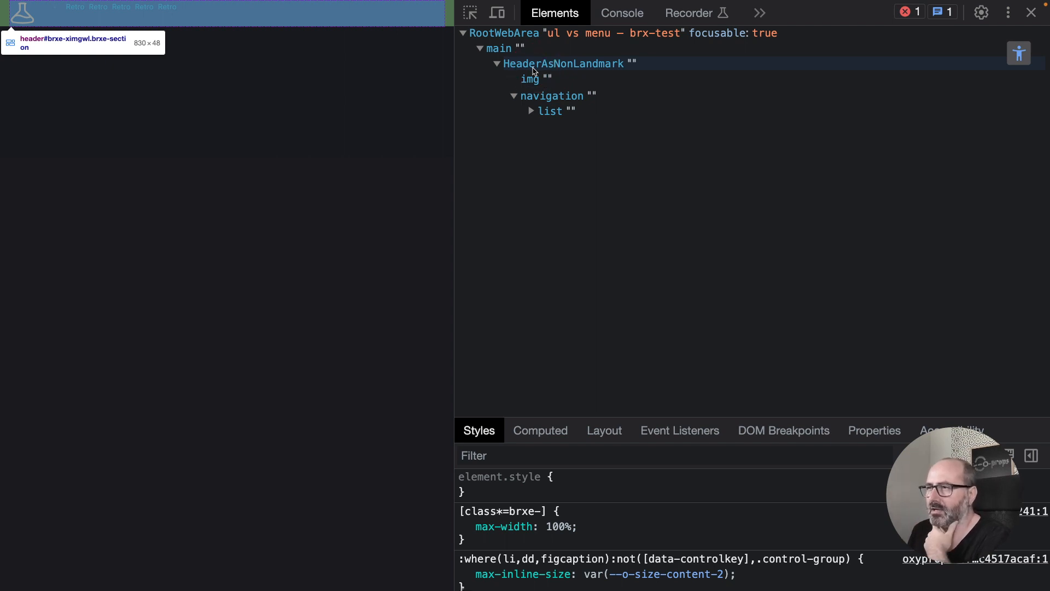
Step: Expand the header, navigation and list nodes to reveal the five listitem entries
left_click(499, 49)
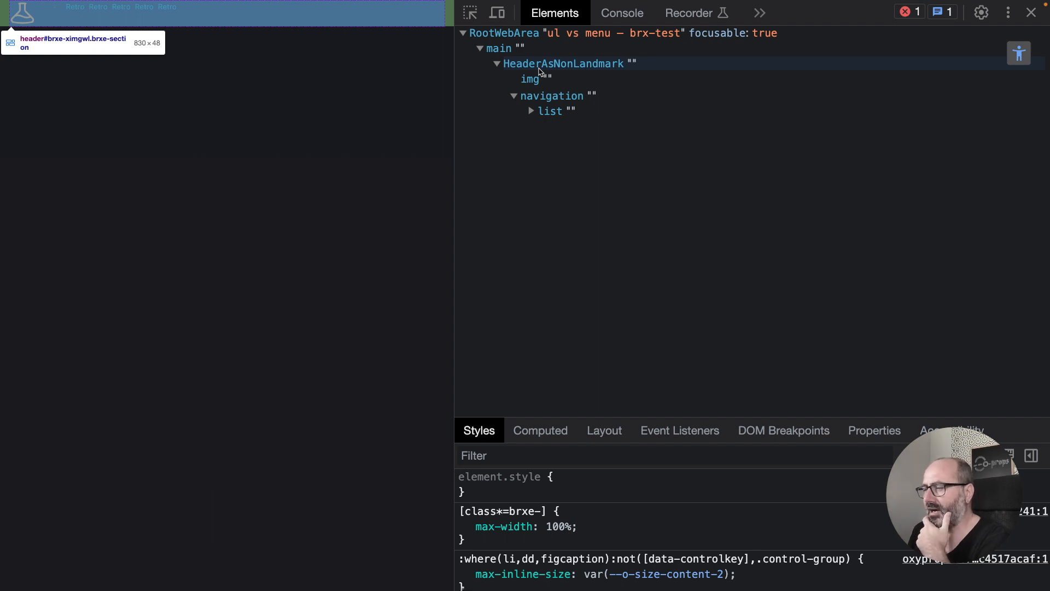
left_click(531, 79)
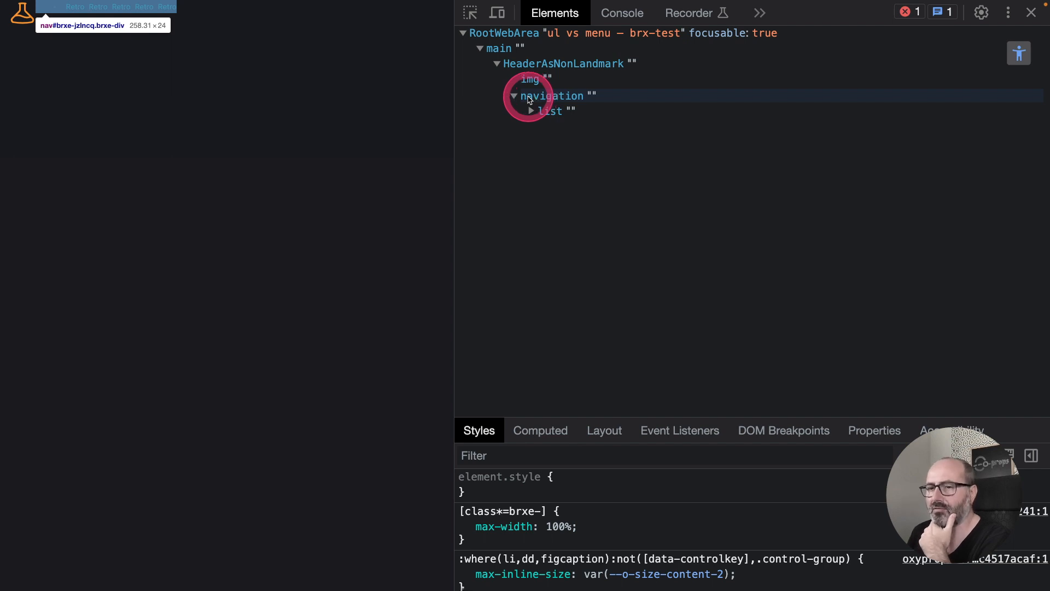
left_click(533, 110)
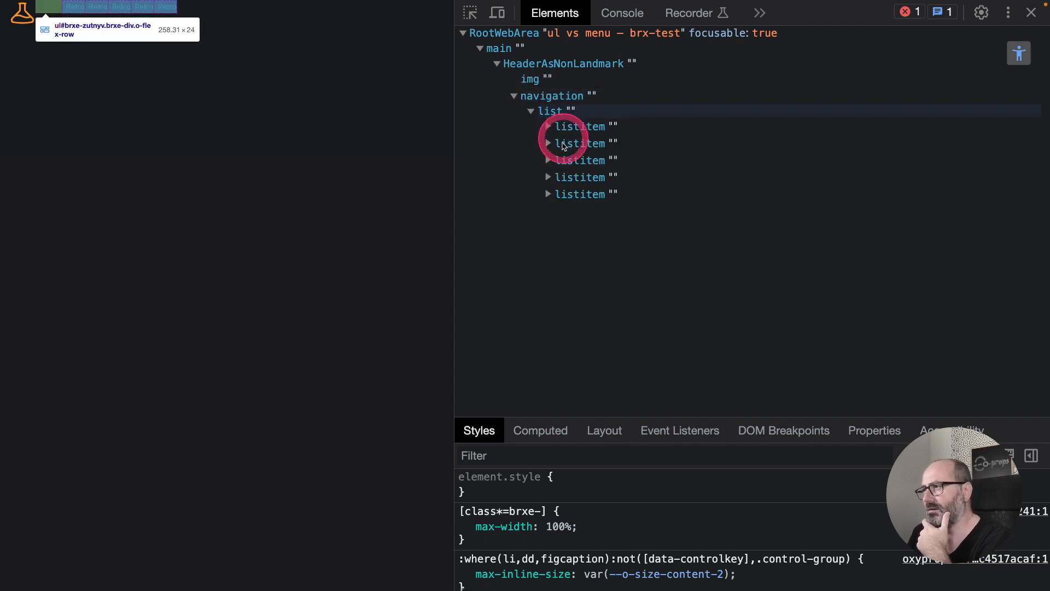
left_click(549, 144)
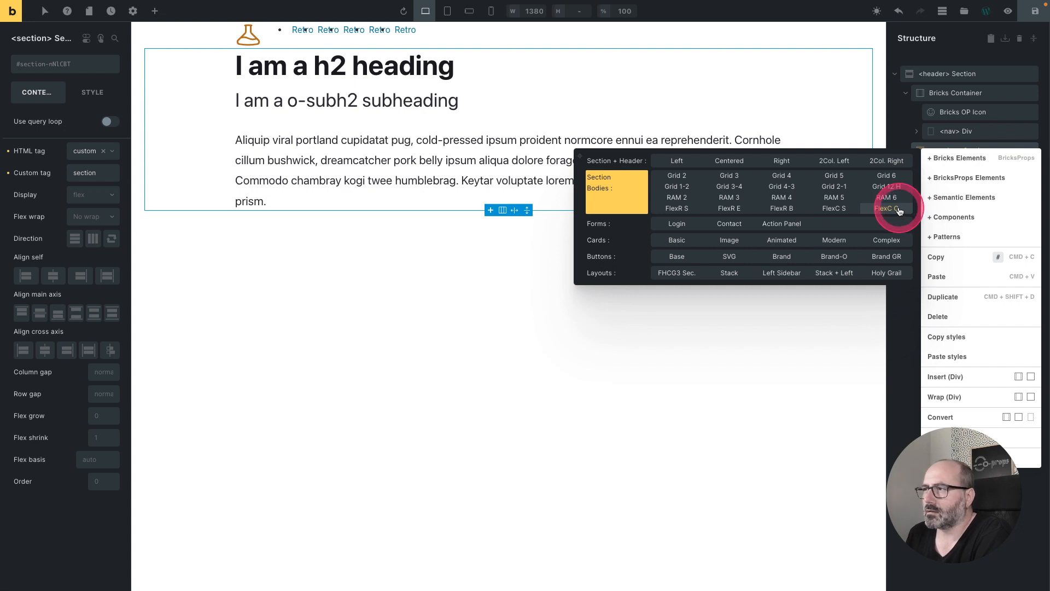
Step: Add a centred FlexCol column to the new content section
left_click(886, 208)
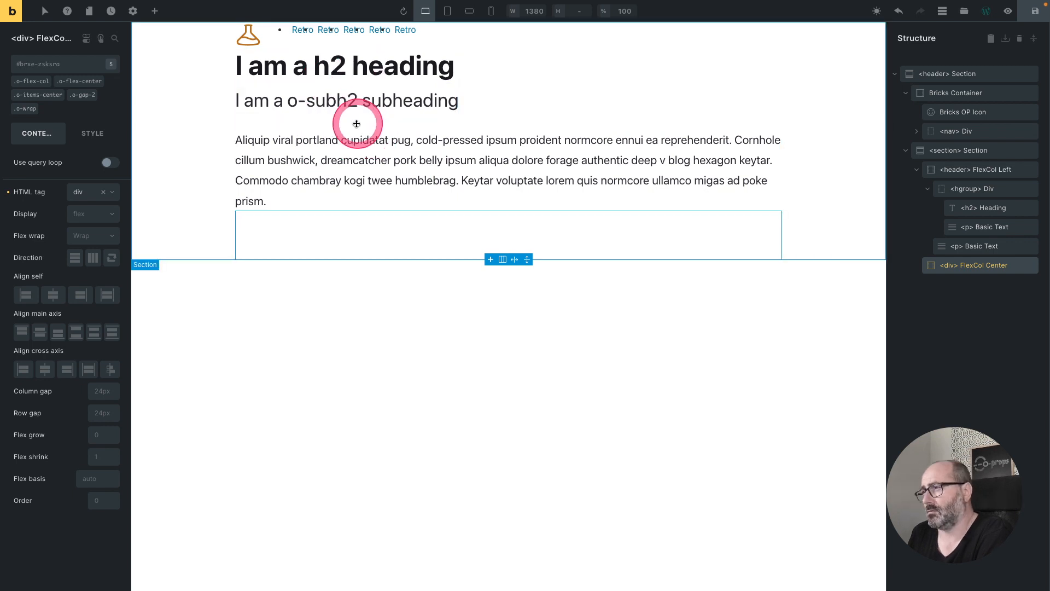
mouse_move(519, 225)
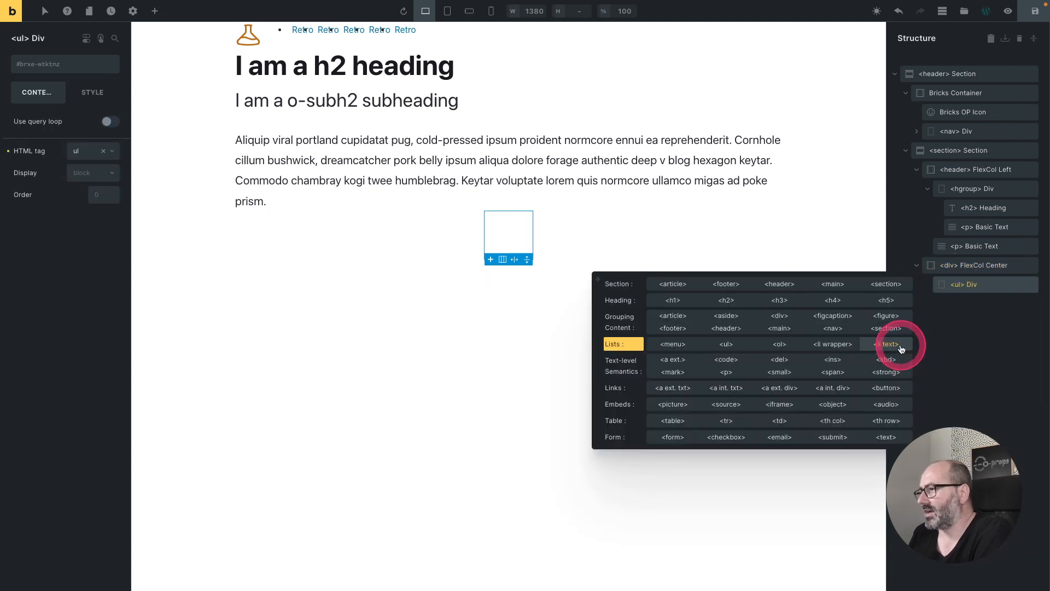
Step: Add an li text item to the list with a single-word placeholder
left_click(886, 344)
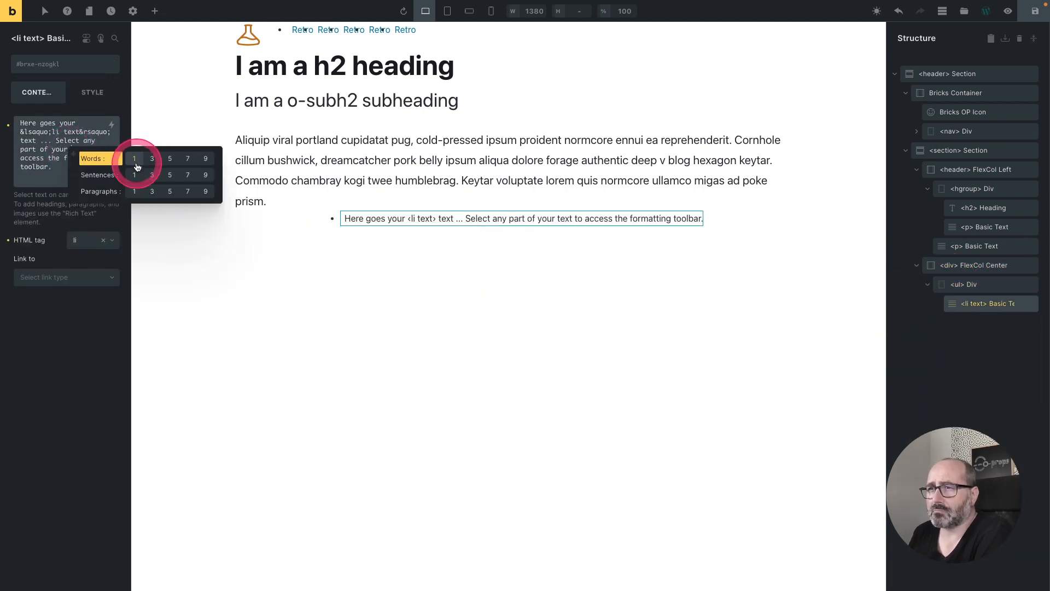
left_click(135, 157)
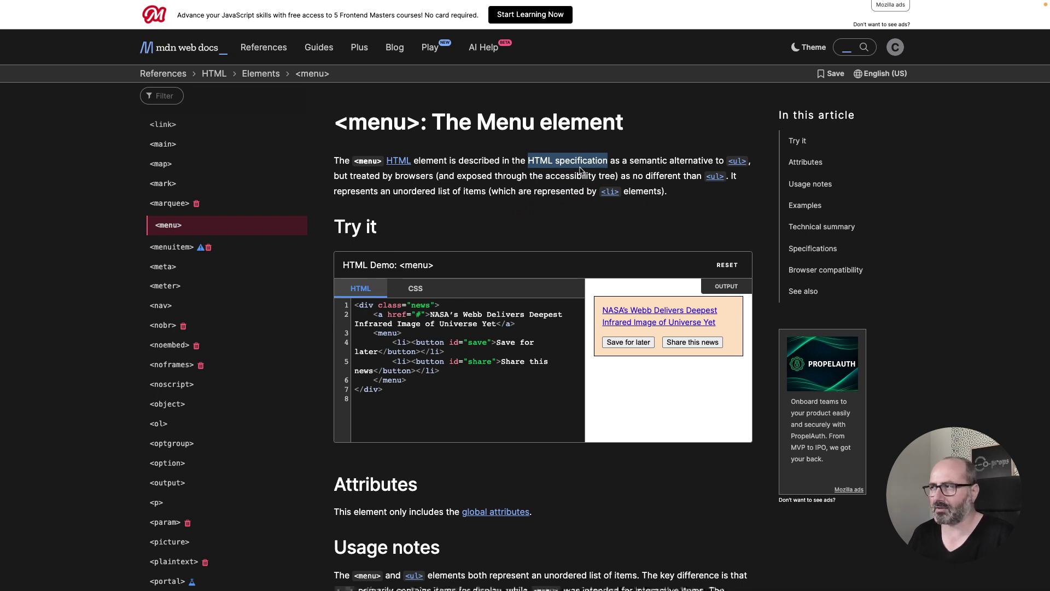
left_click(692, 170)
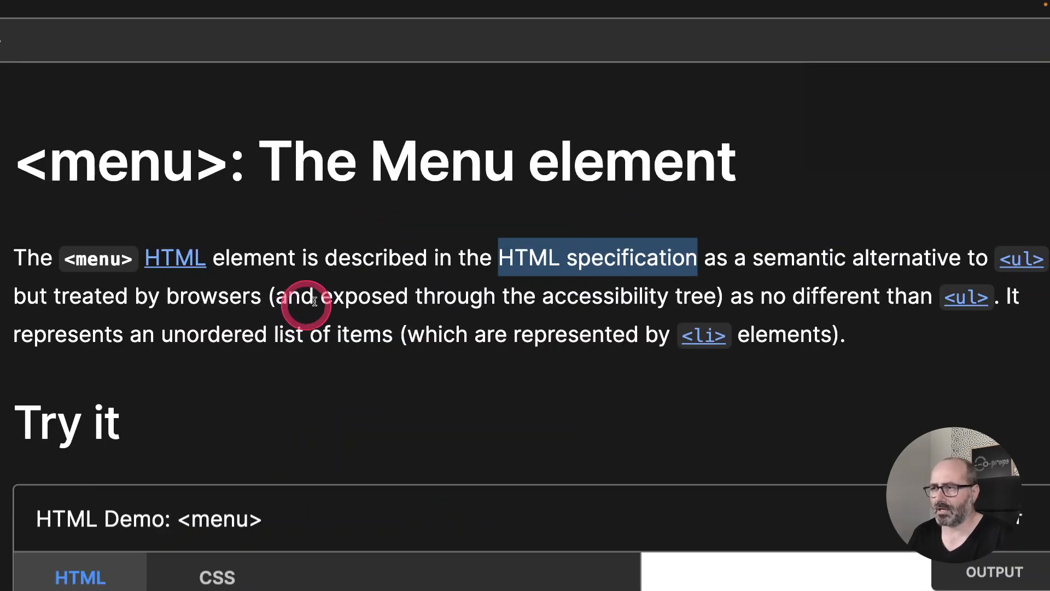
mouse_move(743, 323)
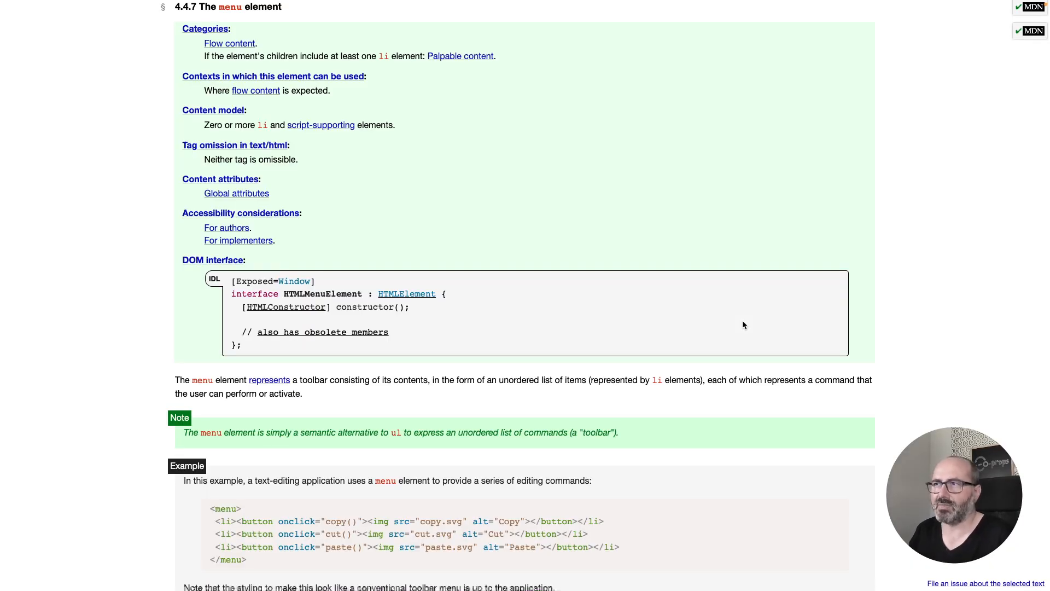
left_click(256, 16)
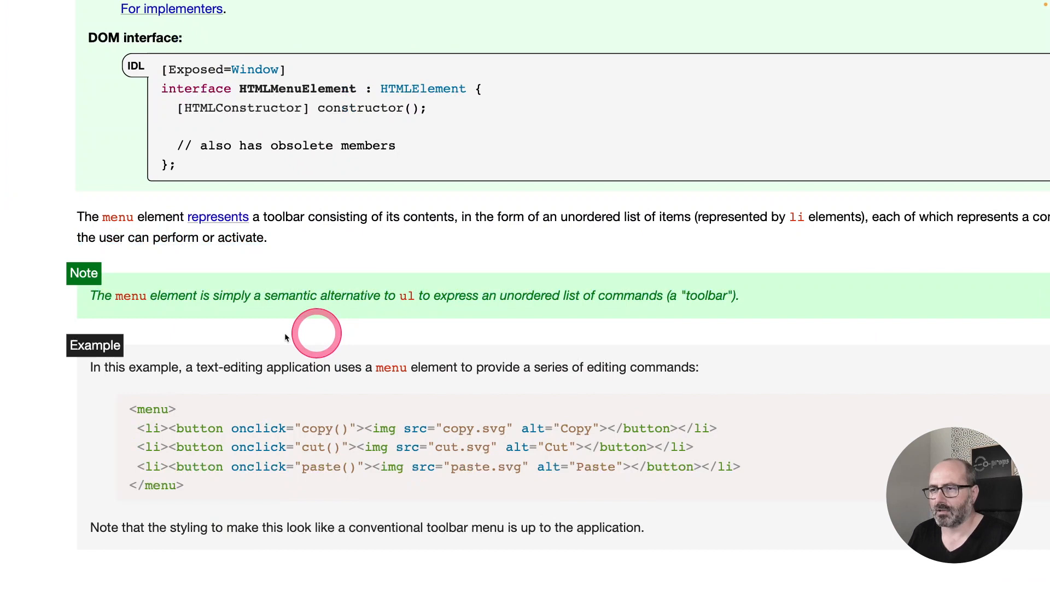
mouse_move(215, 315)
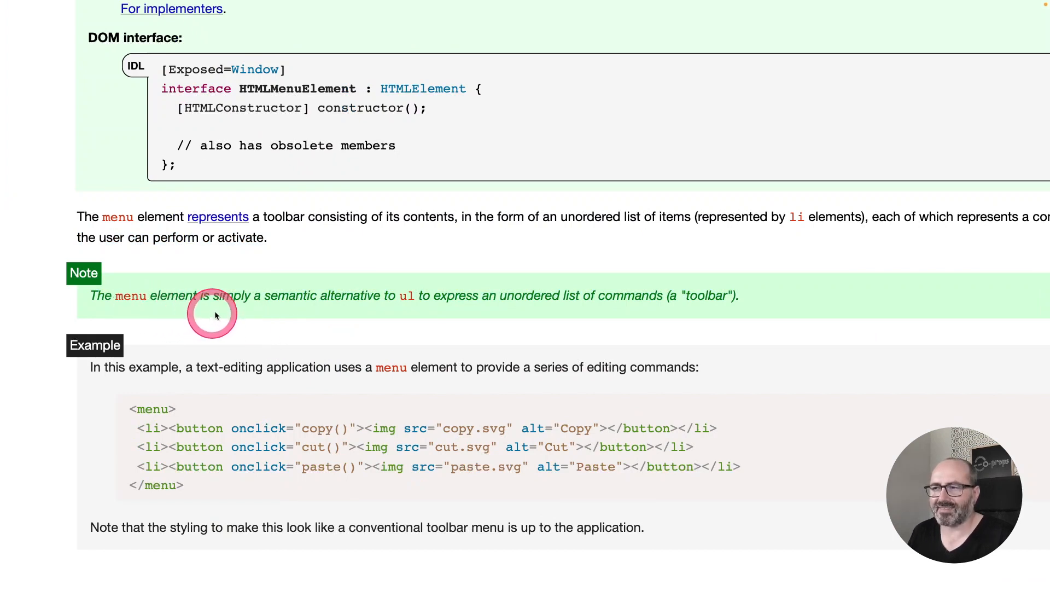
mouse_move(356, 313)
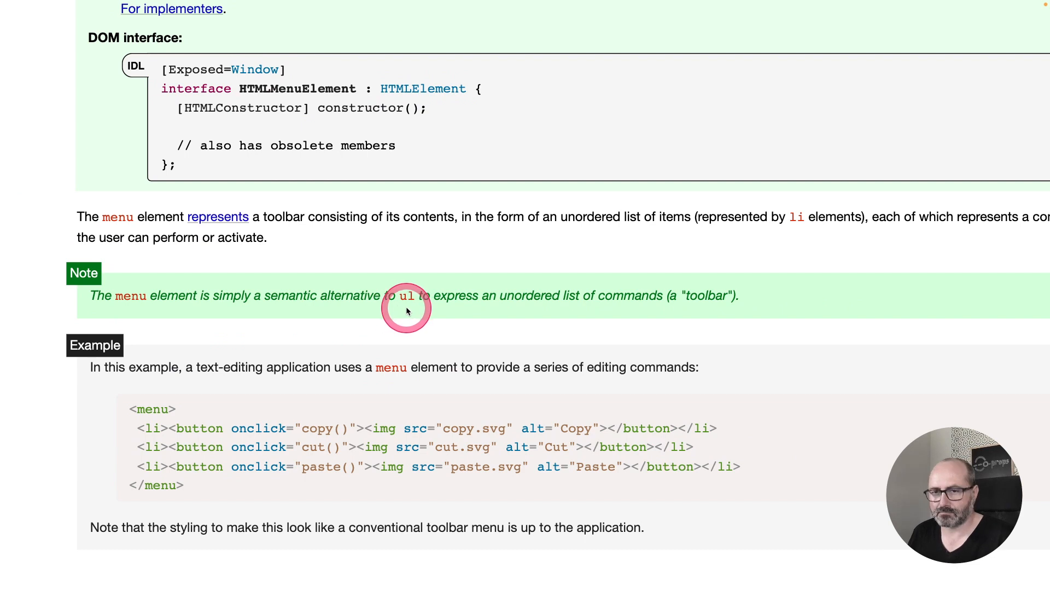
left_click(407, 311)
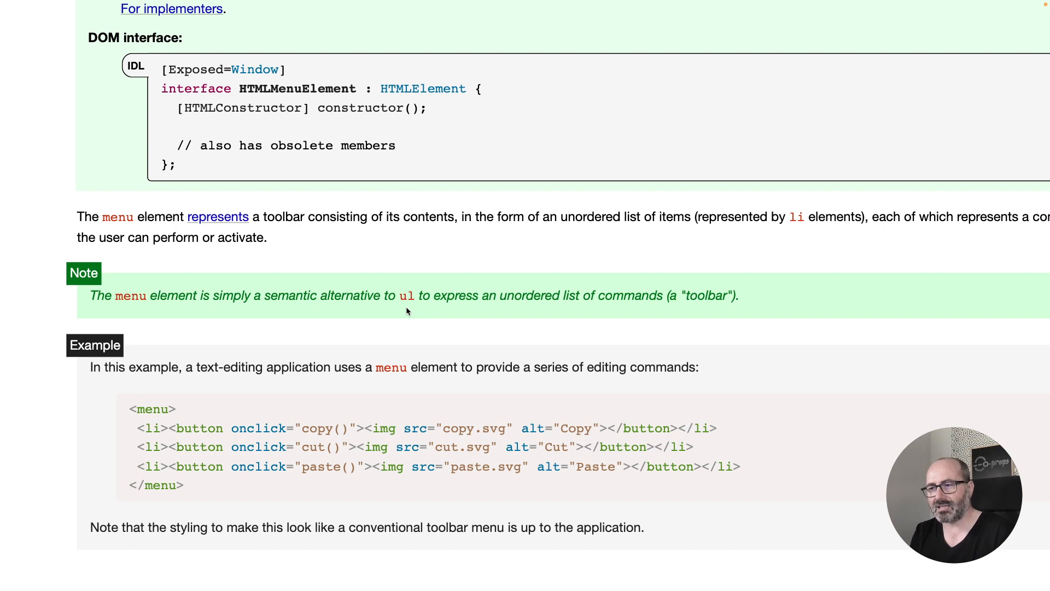
left_click(728, 313)
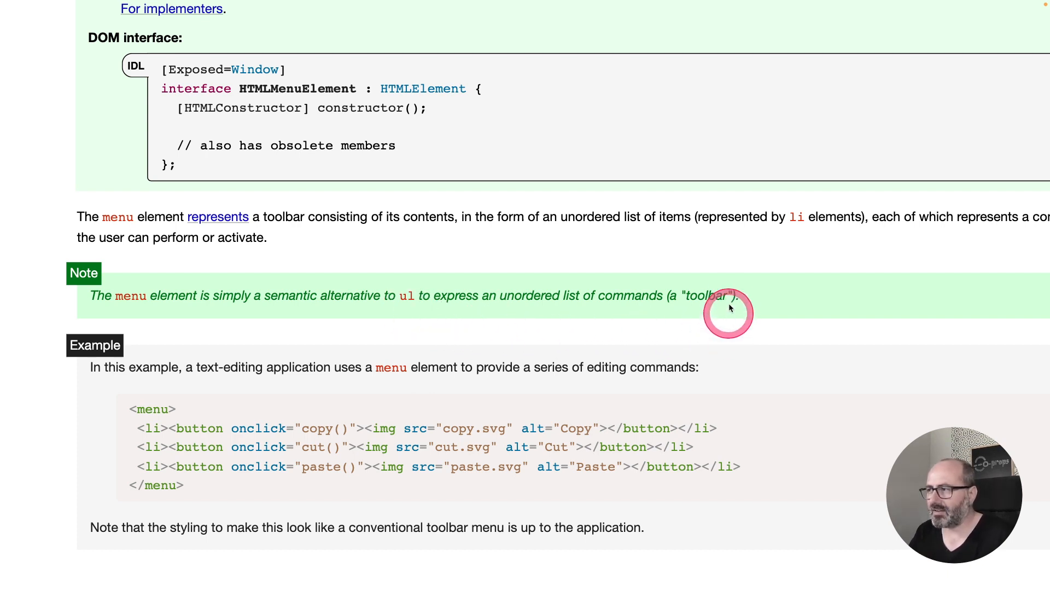
mouse_move(466, 356)
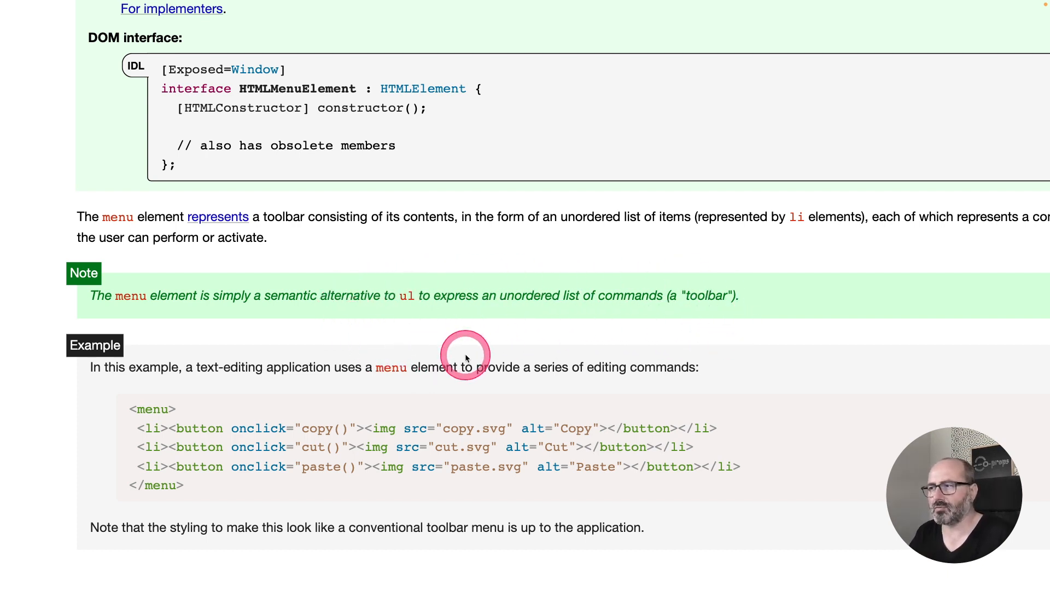
mouse_move(627, 316)
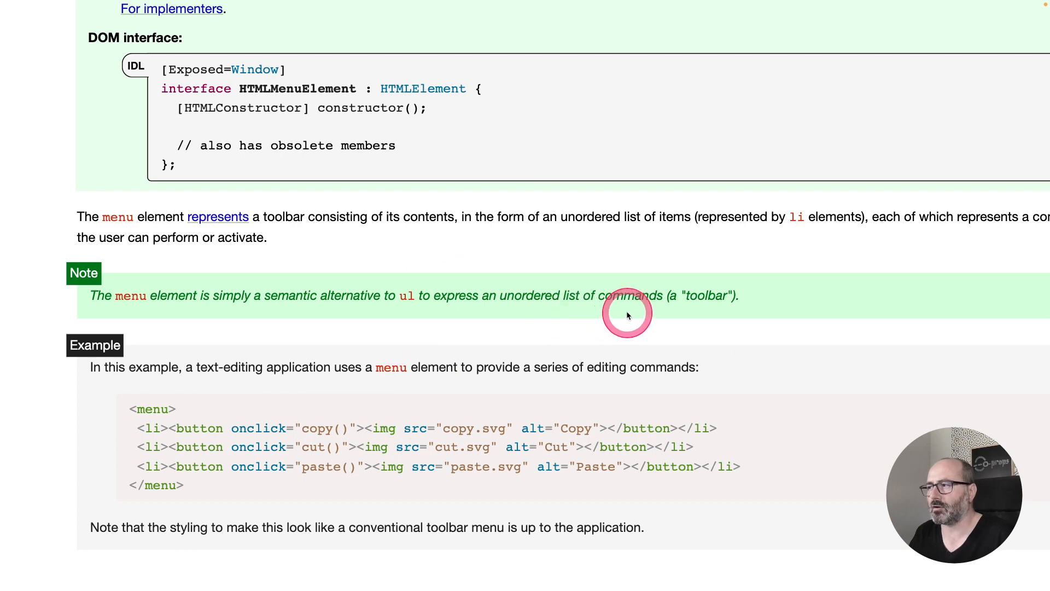
mouse_move(760, 344)
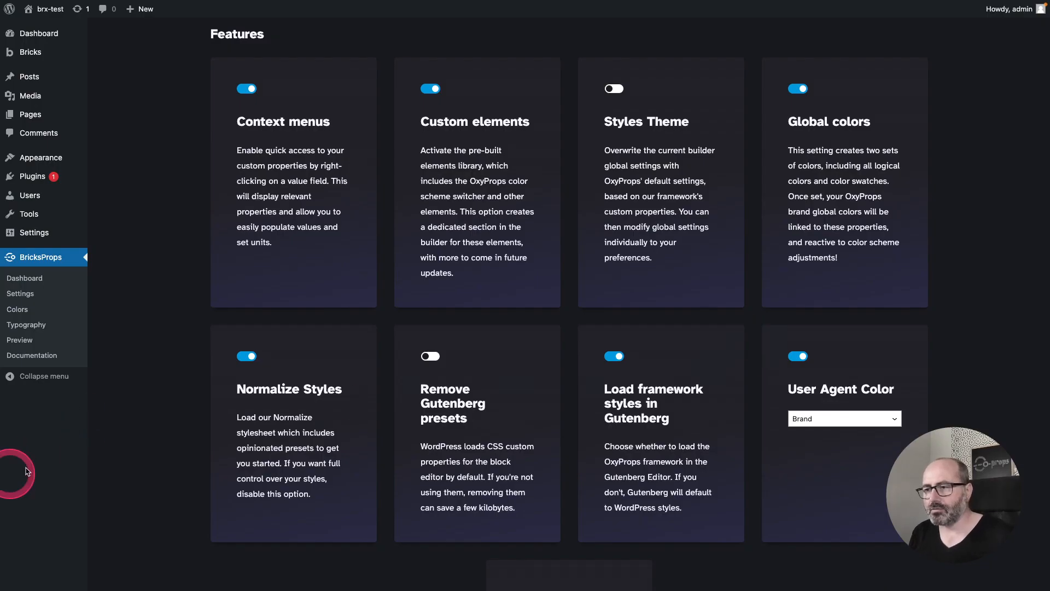
mouse_move(291, 380)
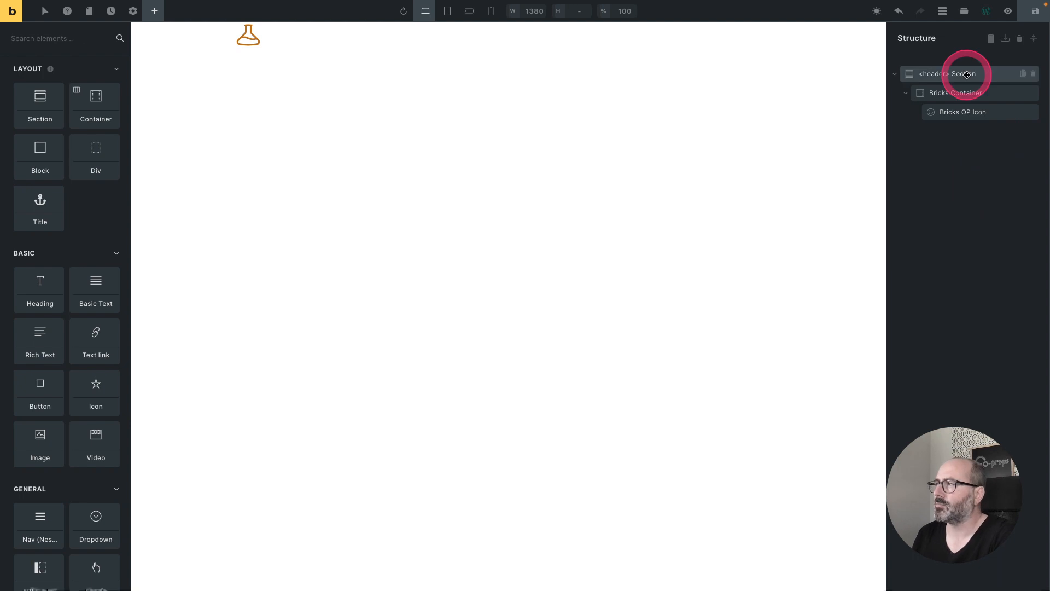
Step: Give the header section Padding Block 4 and paste the nav div into its container
left_click(964, 74)
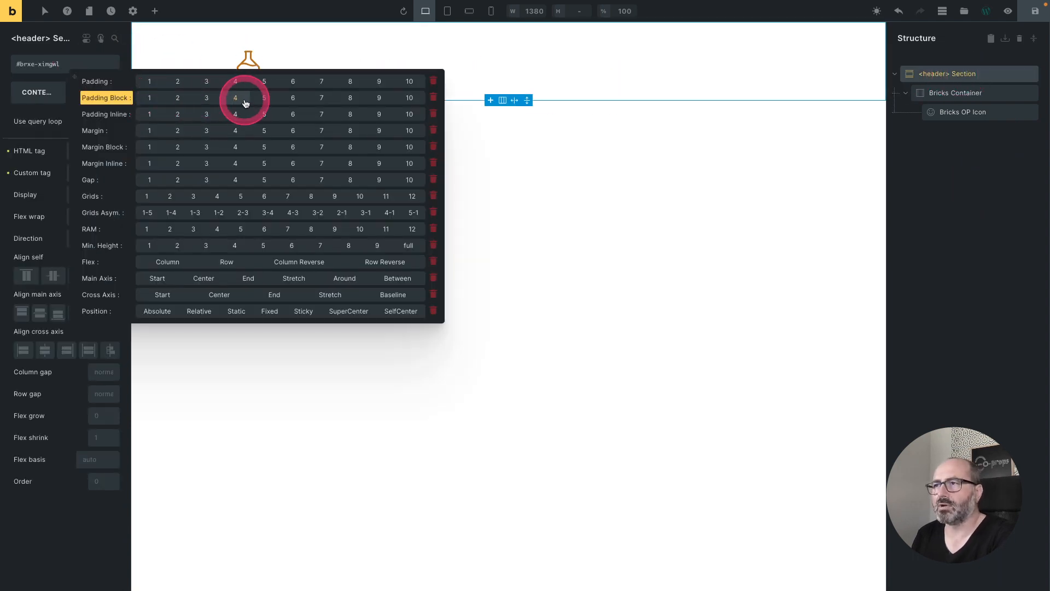
left_click(234, 98)
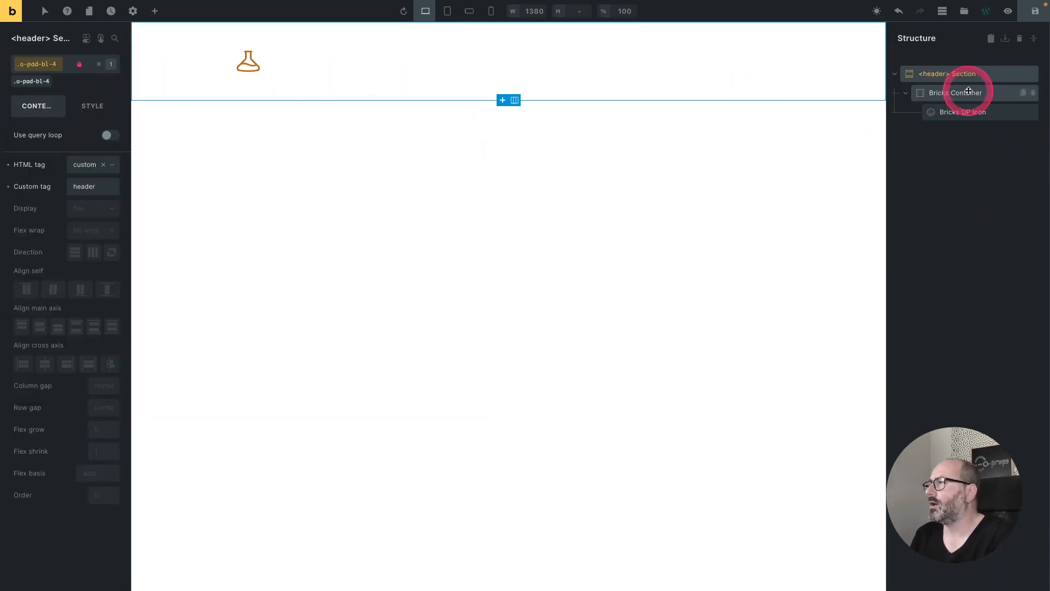
right_click(970, 92)
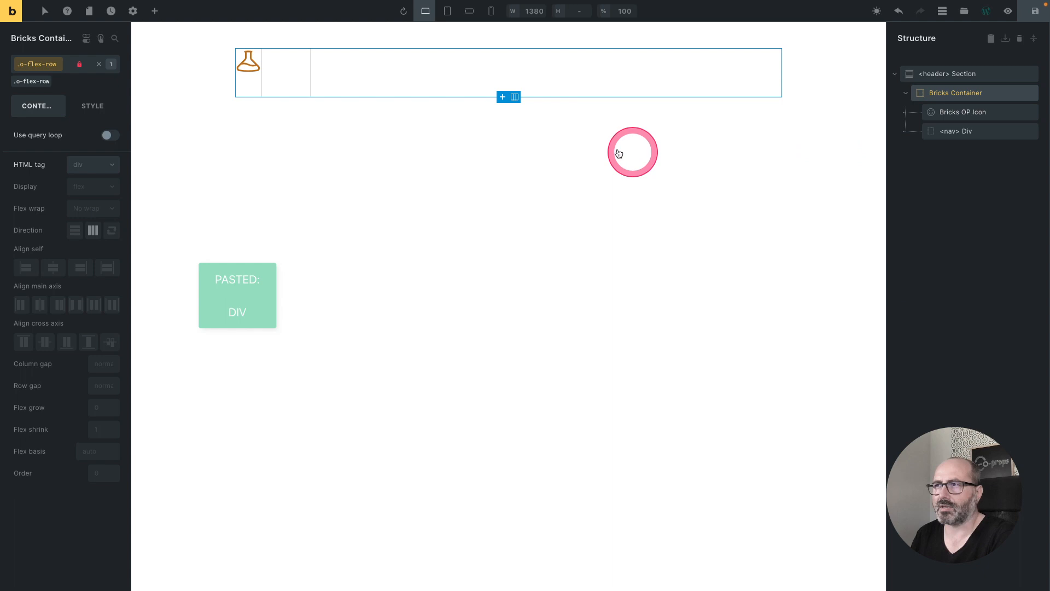
left_click(956, 131)
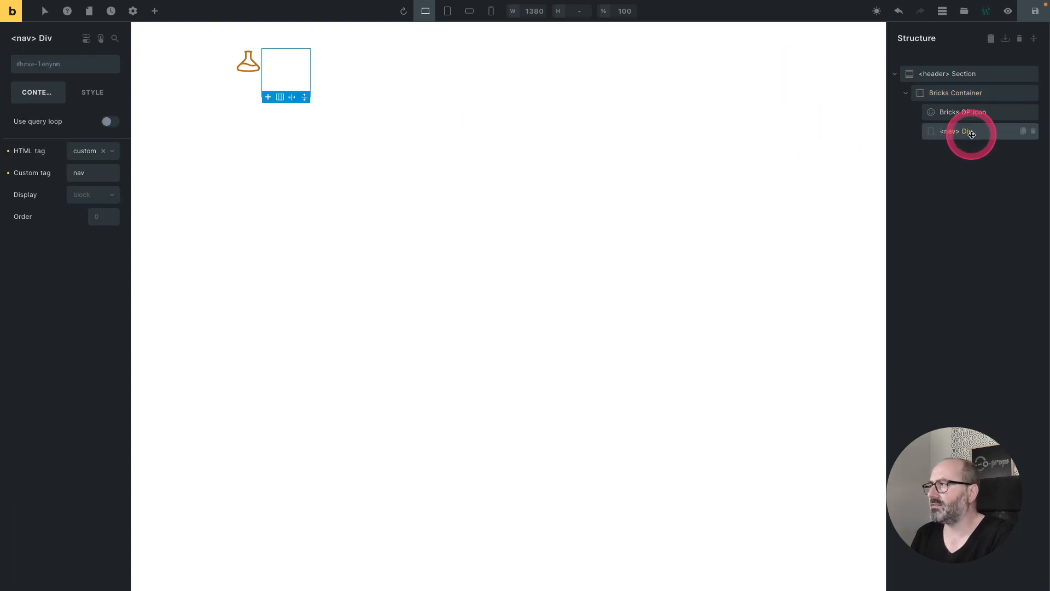
Step: Insert a Lists > menu element inside the nav div and set its HTML tag to menu
right_click(972, 132)
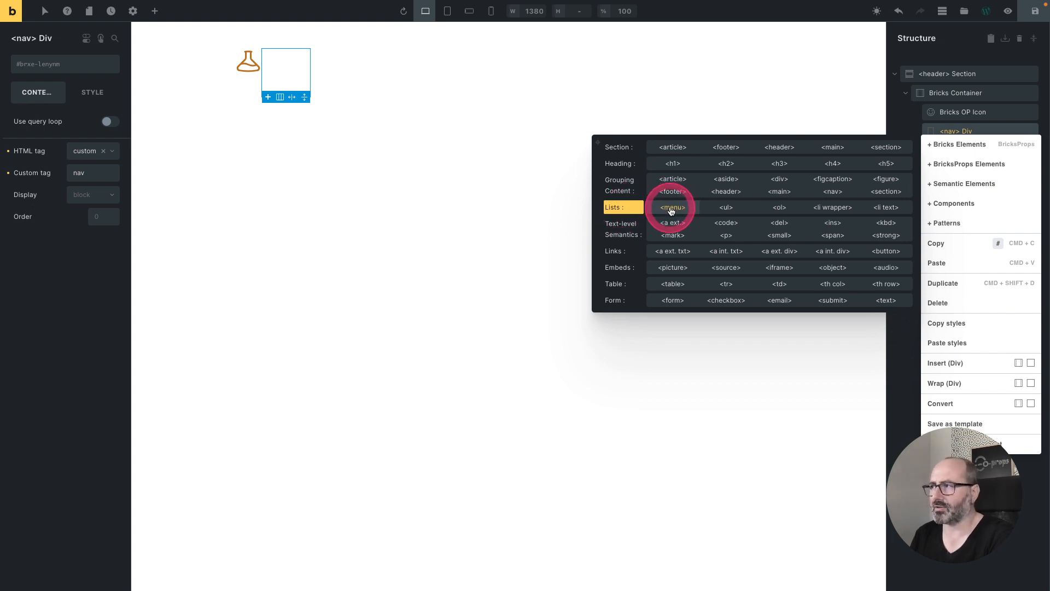
left_click(672, 207)
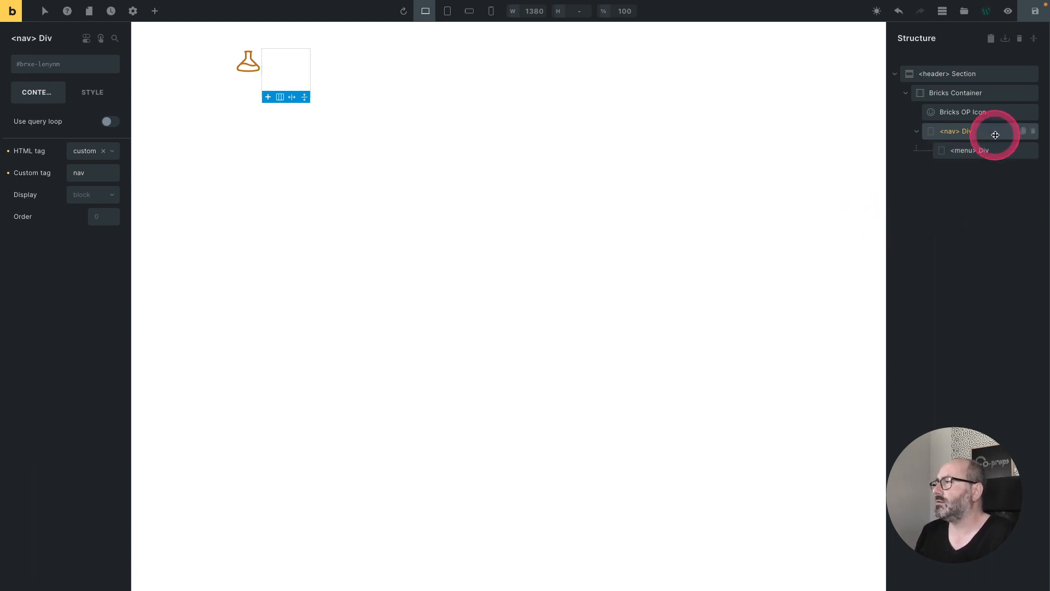
left_click(156, 11)
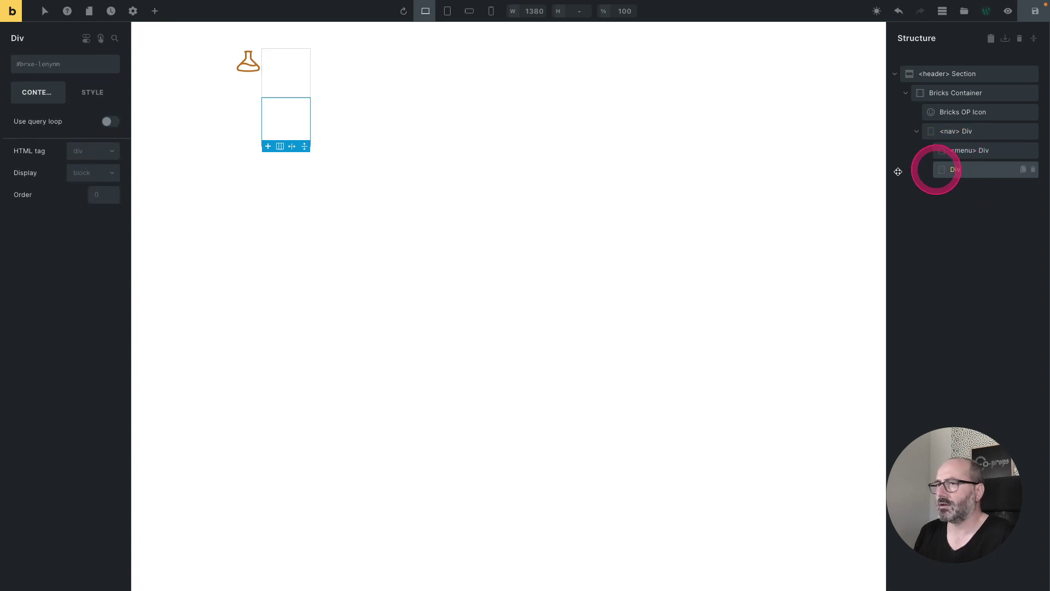
left_click(93, 151)
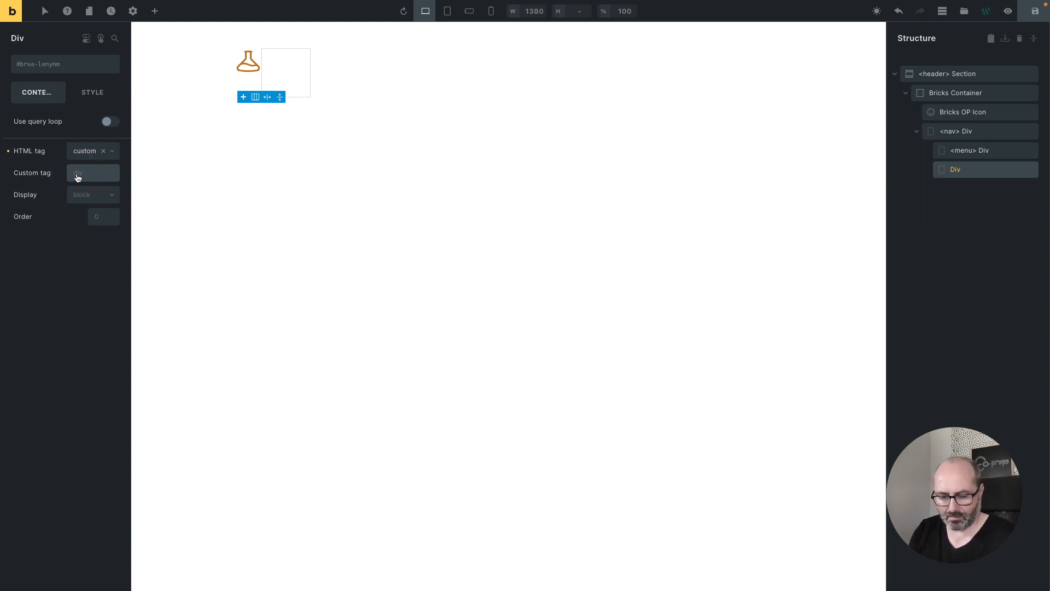
type("menu")
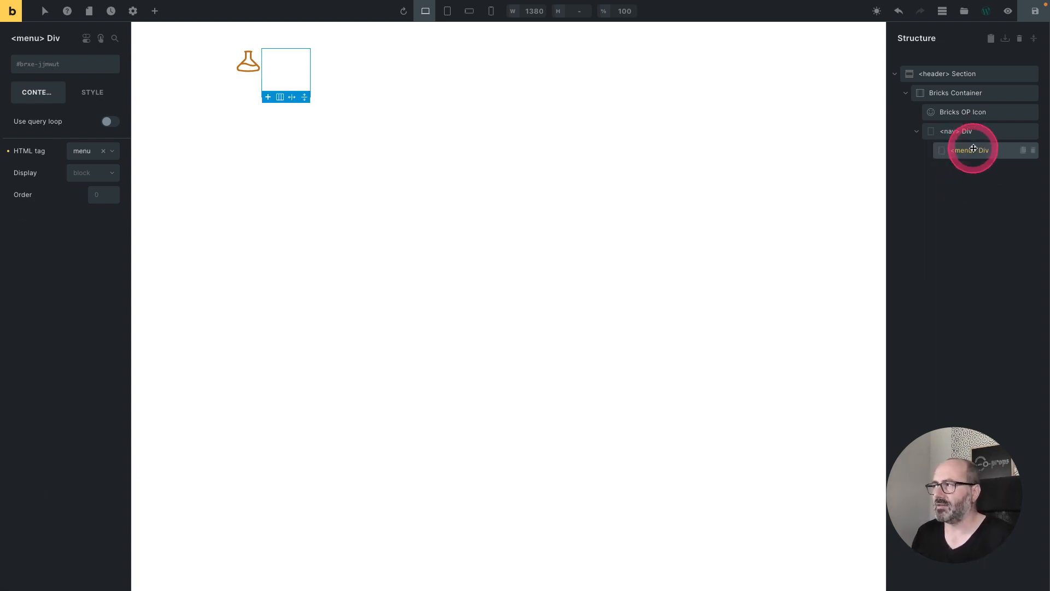
Step: Add an li wrapper with a Fashion internal text link in the menu, duplicated to four items
right_click(974, 150)
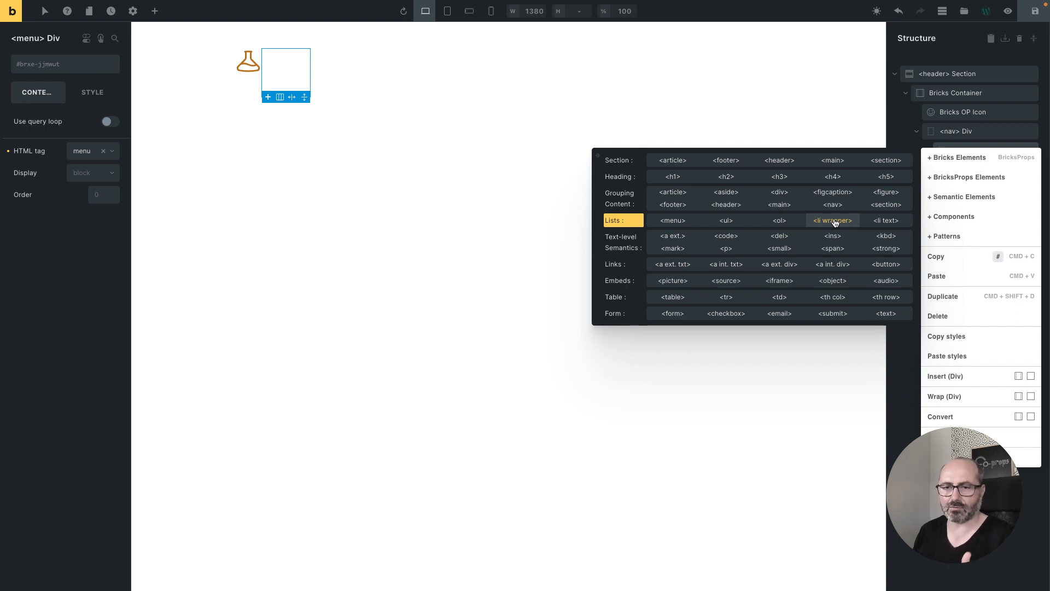
left_click(833, 220)
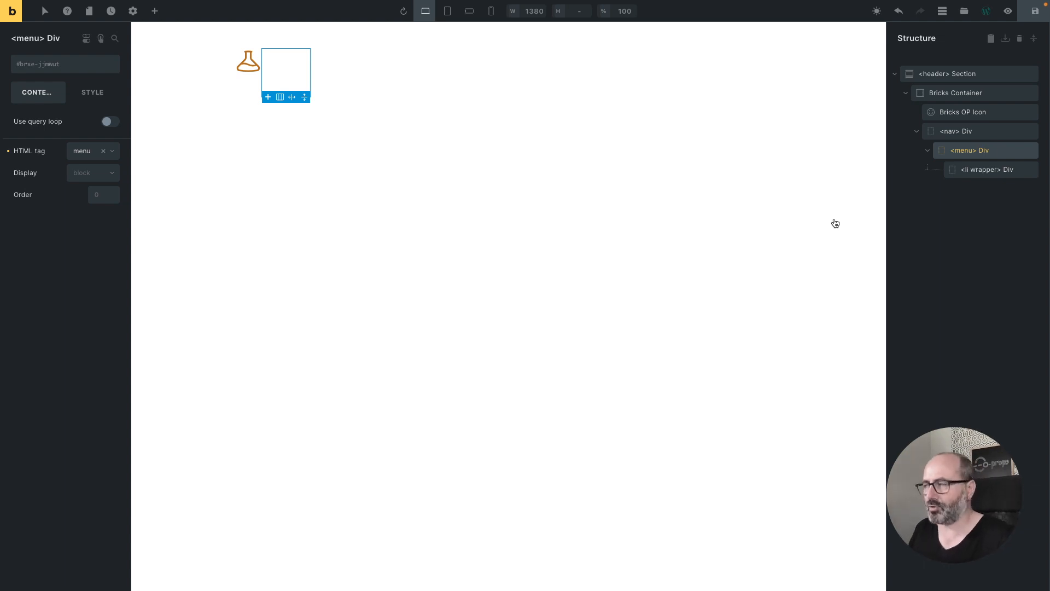
right_click(989, 169)
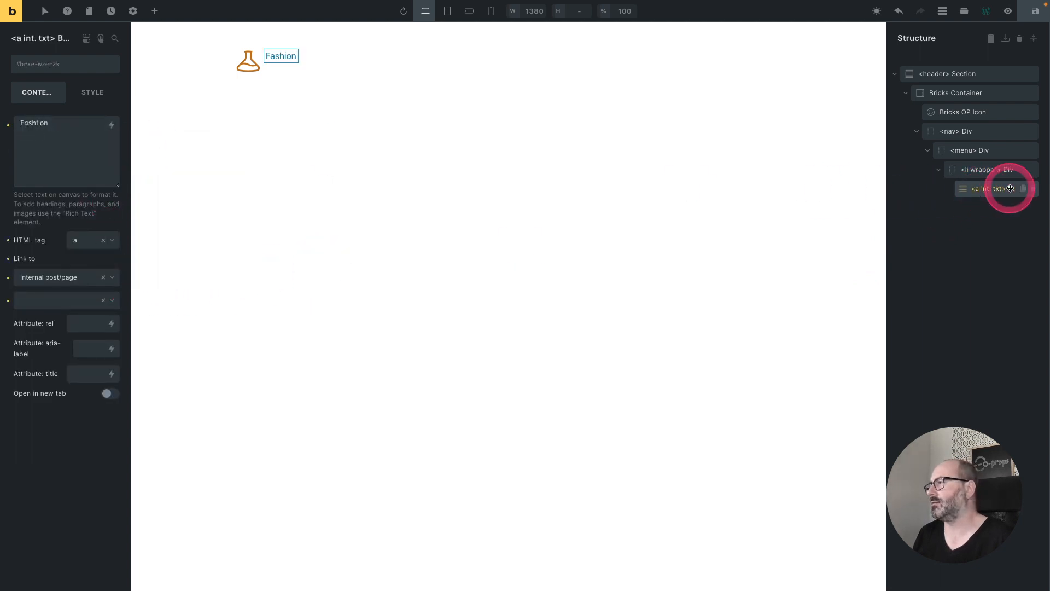
left_click(991, 168)
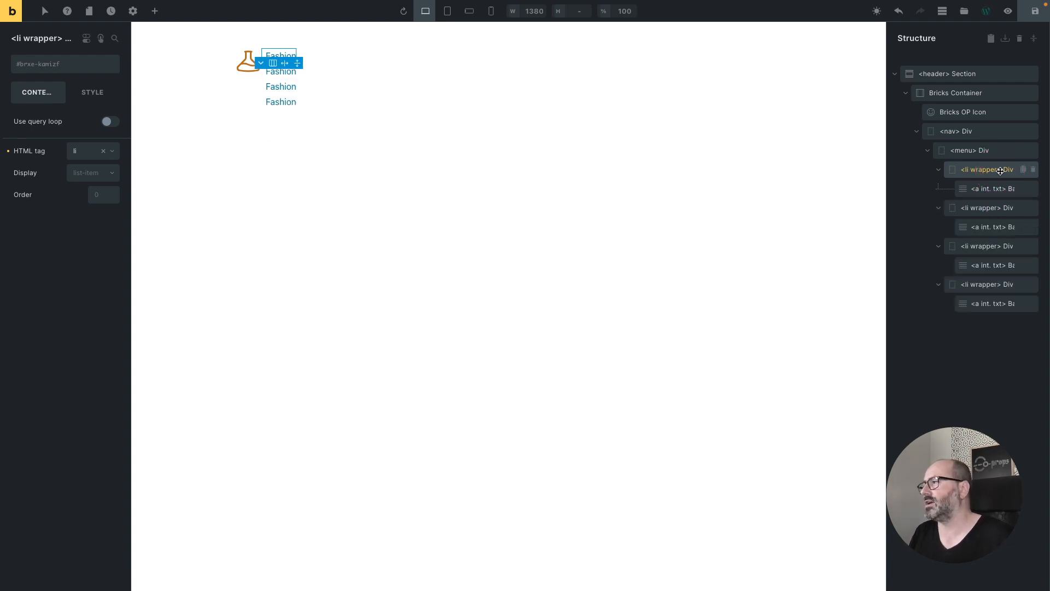
Step: Select the first li wrapper holding a Fashion link before duplicating it
left_click(969, 150)
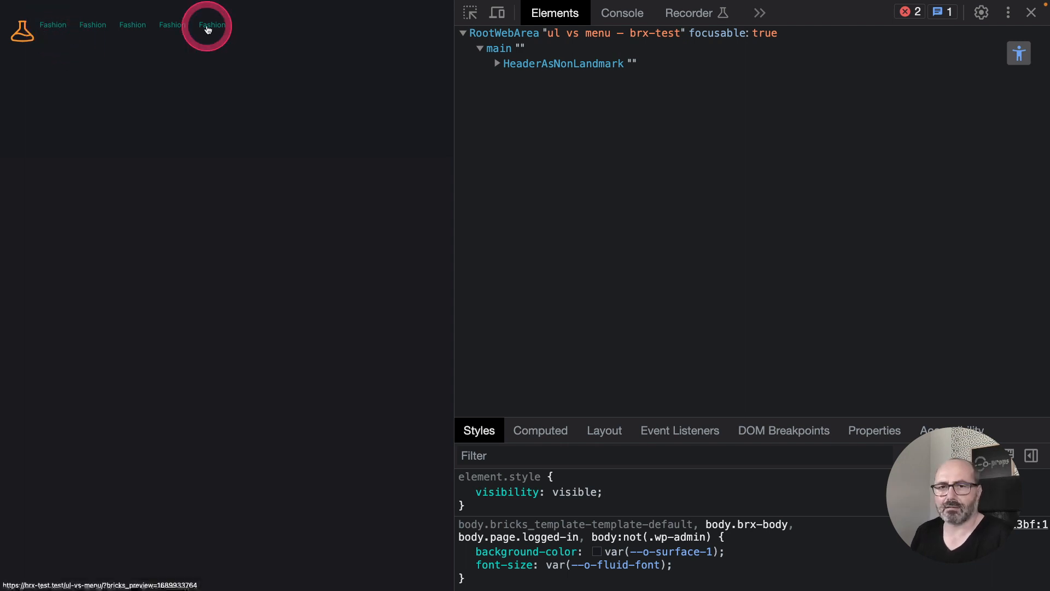
Step: Expand main > header > nav > menu in the Elements panel to confirm the DOM structure
left_click(1020, 53)
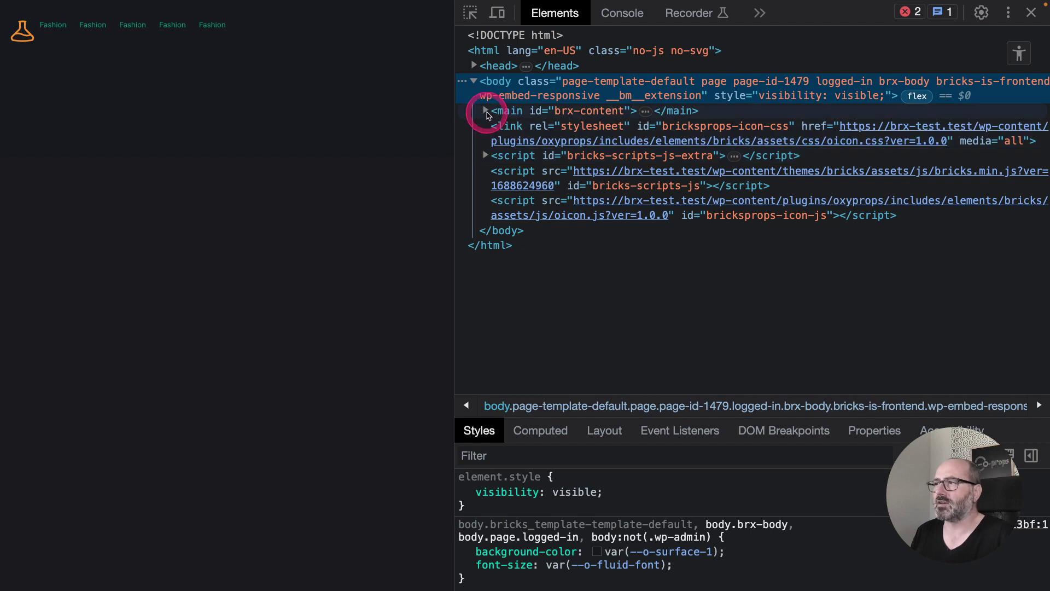
left_click(486, 111)
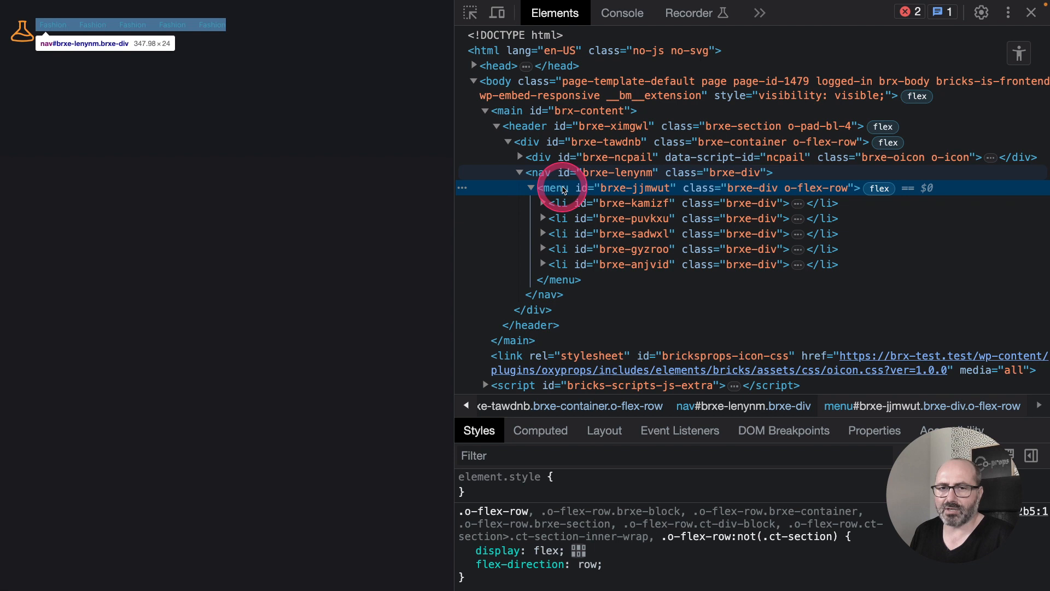
mouse_move(571, 264)
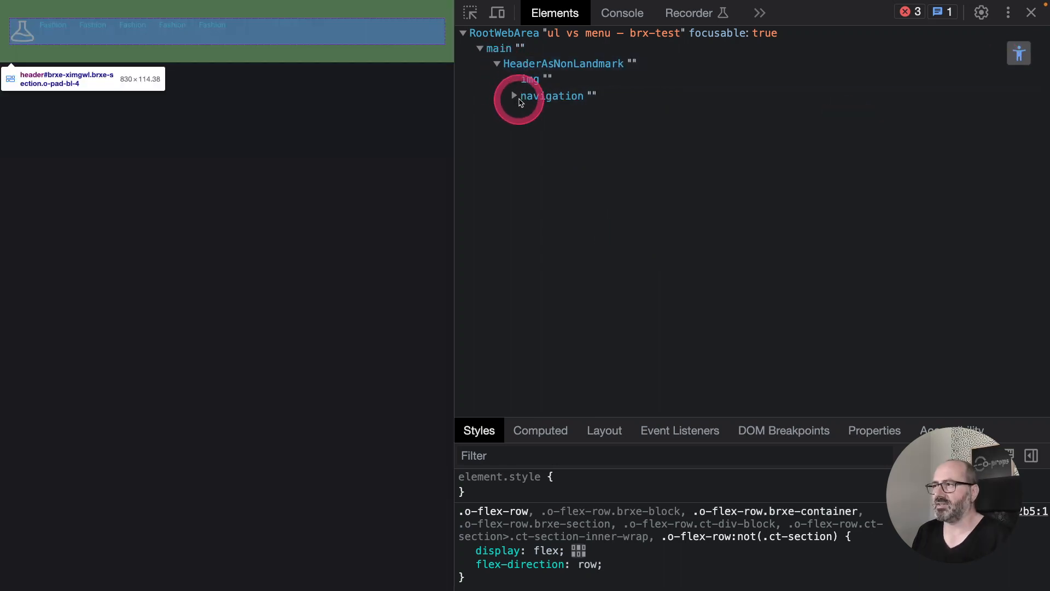
Step: Expand navigation > list in the accessibility tree to reveal its five listitem nodes
left_click(513, 96)
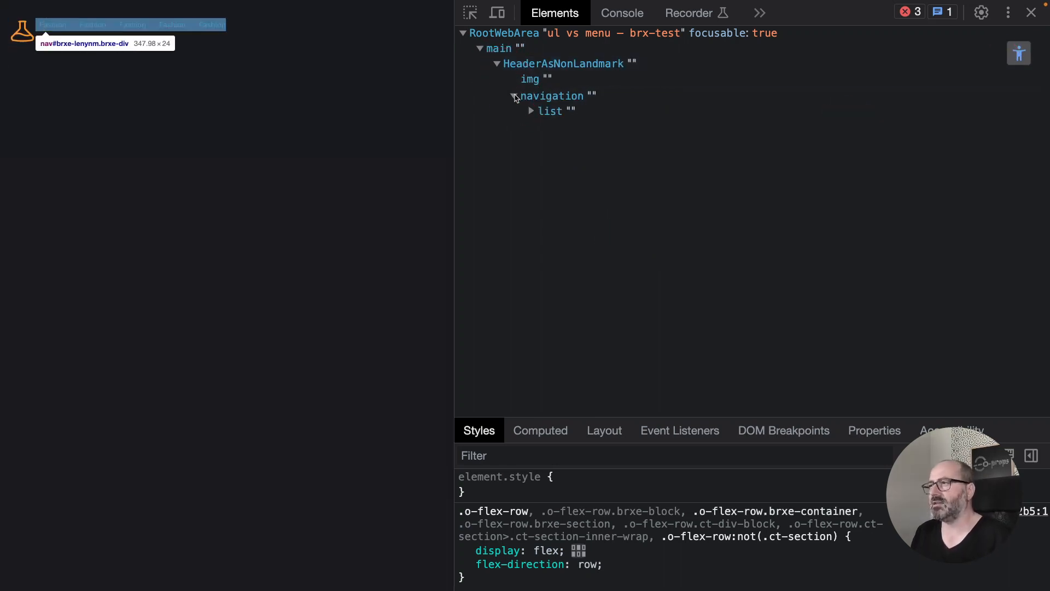
left_click(550, 112)
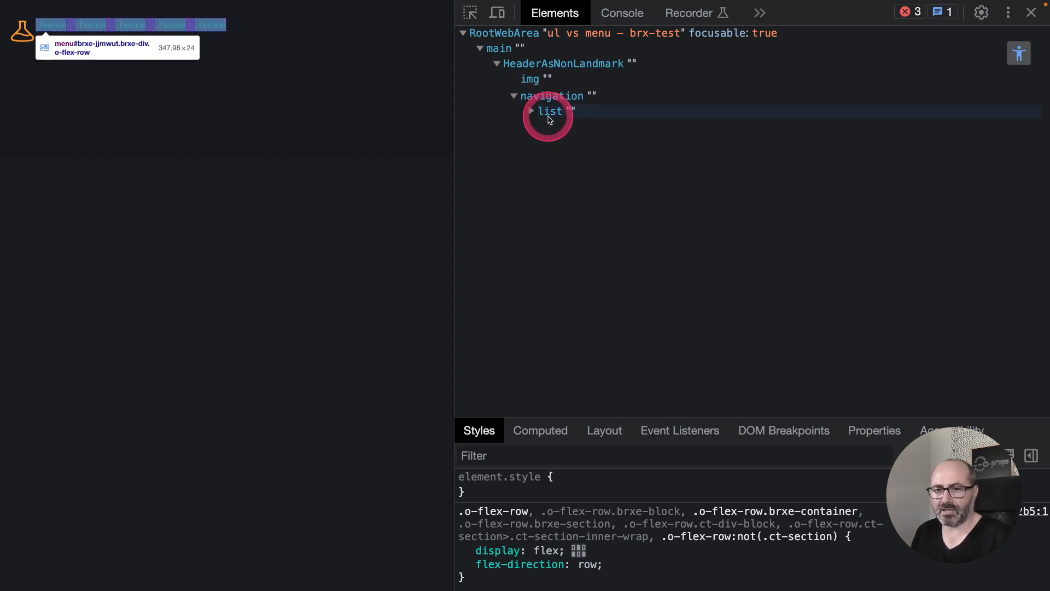
left_click(530, 112)
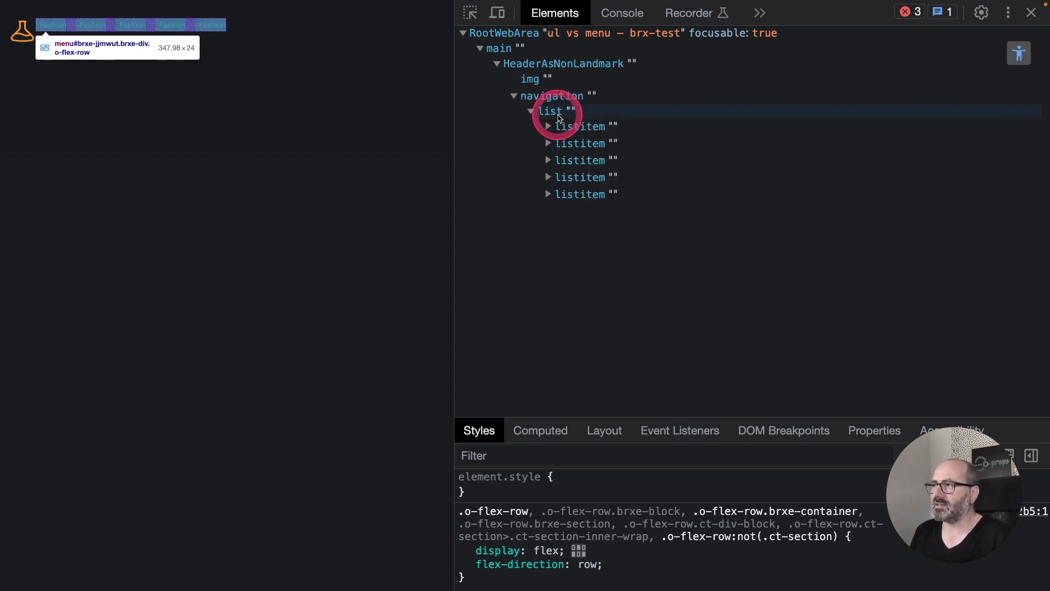
left_click(580, 143)
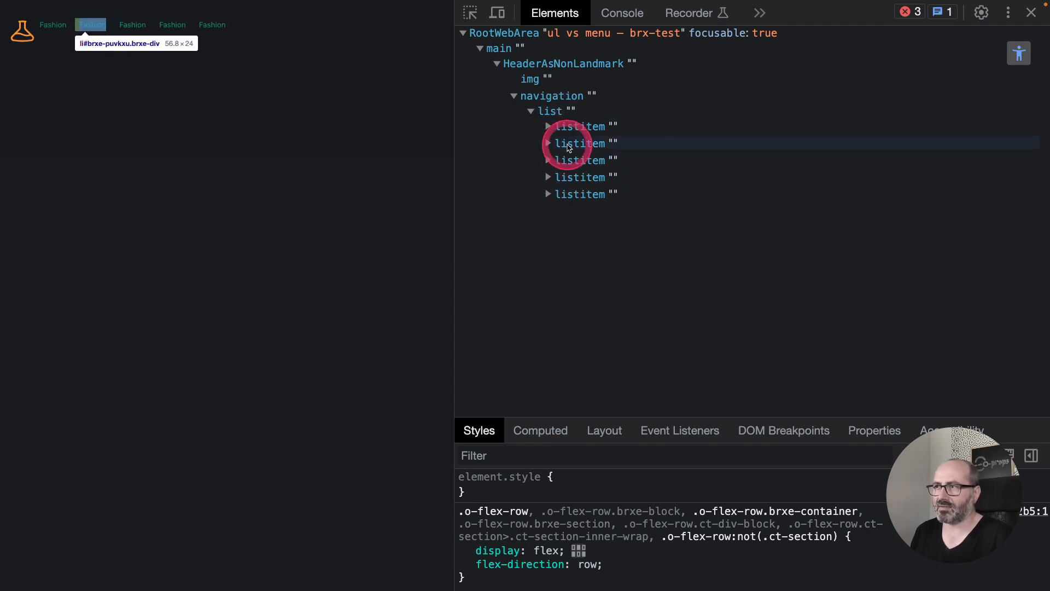